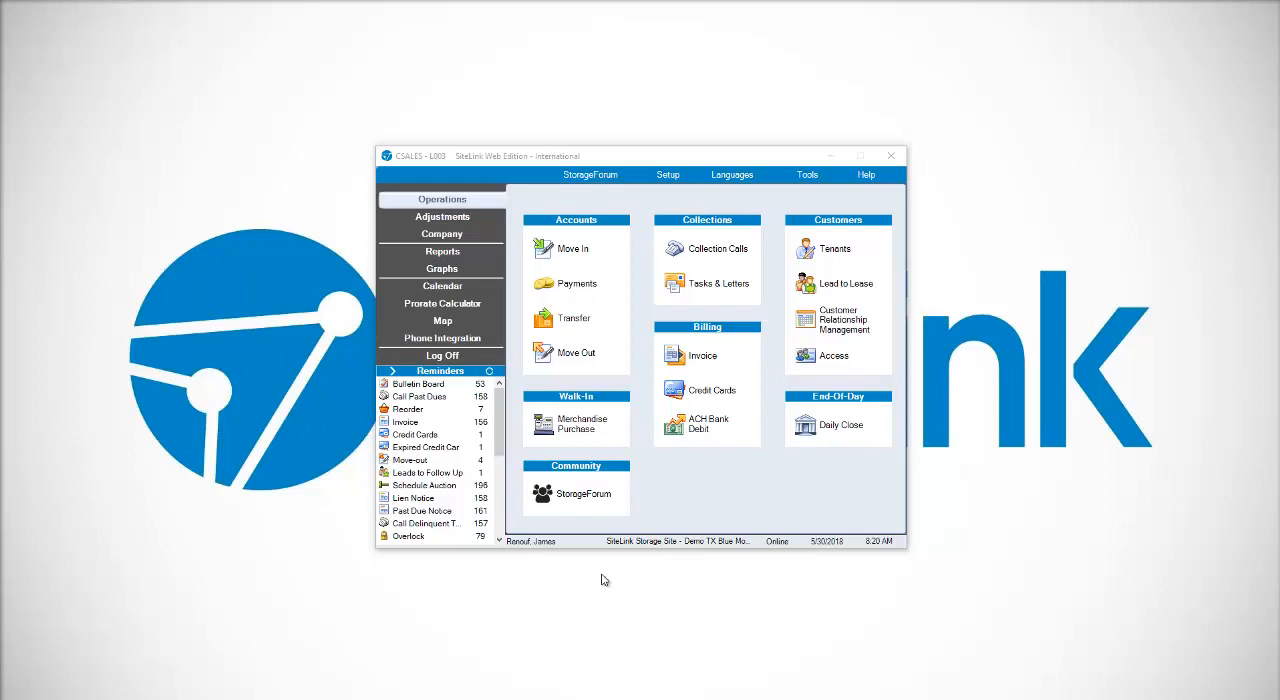
mouse_move(330, 306)
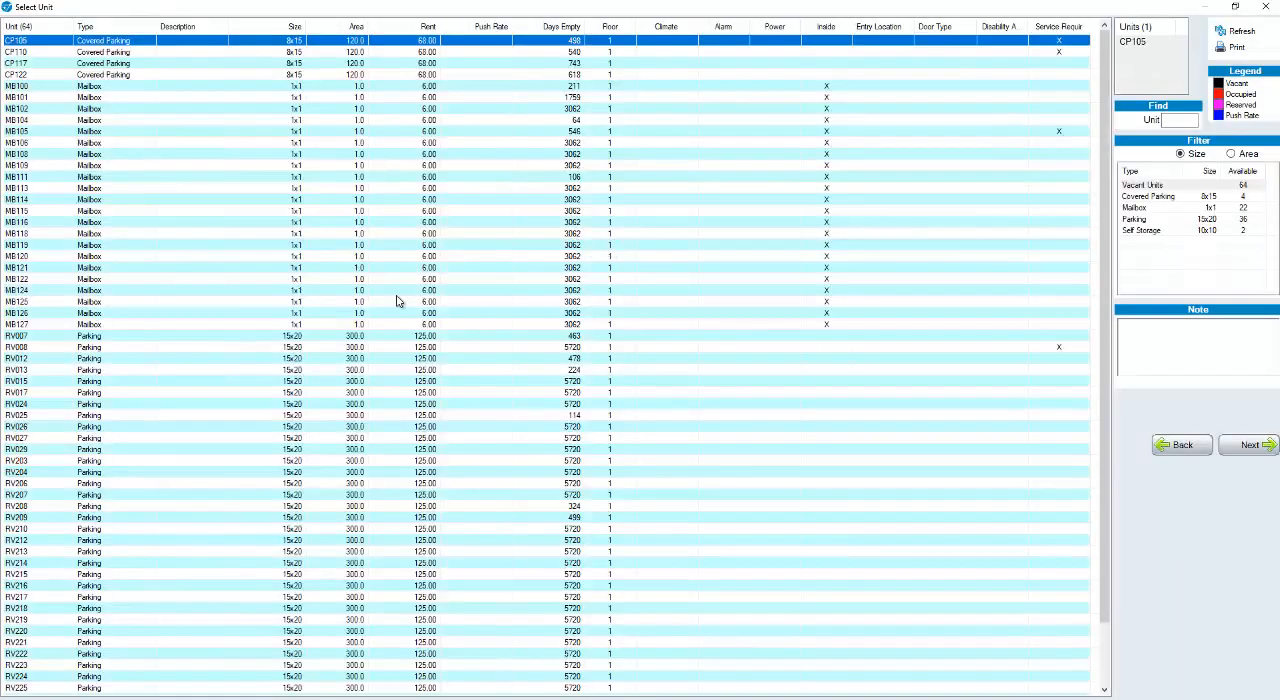
mouse_move(381, 519)
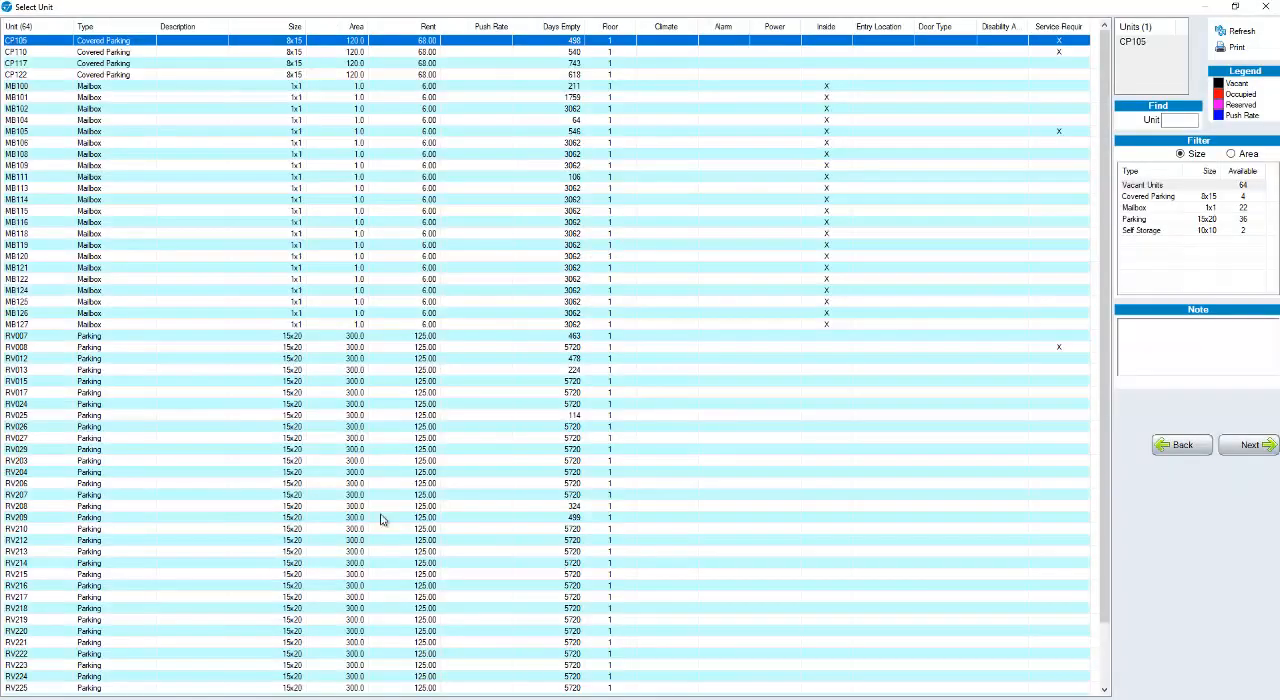
Filter the vacant unit list, pick mailbox unit MB118, and continue to tenant selection
scroll(down, 3)
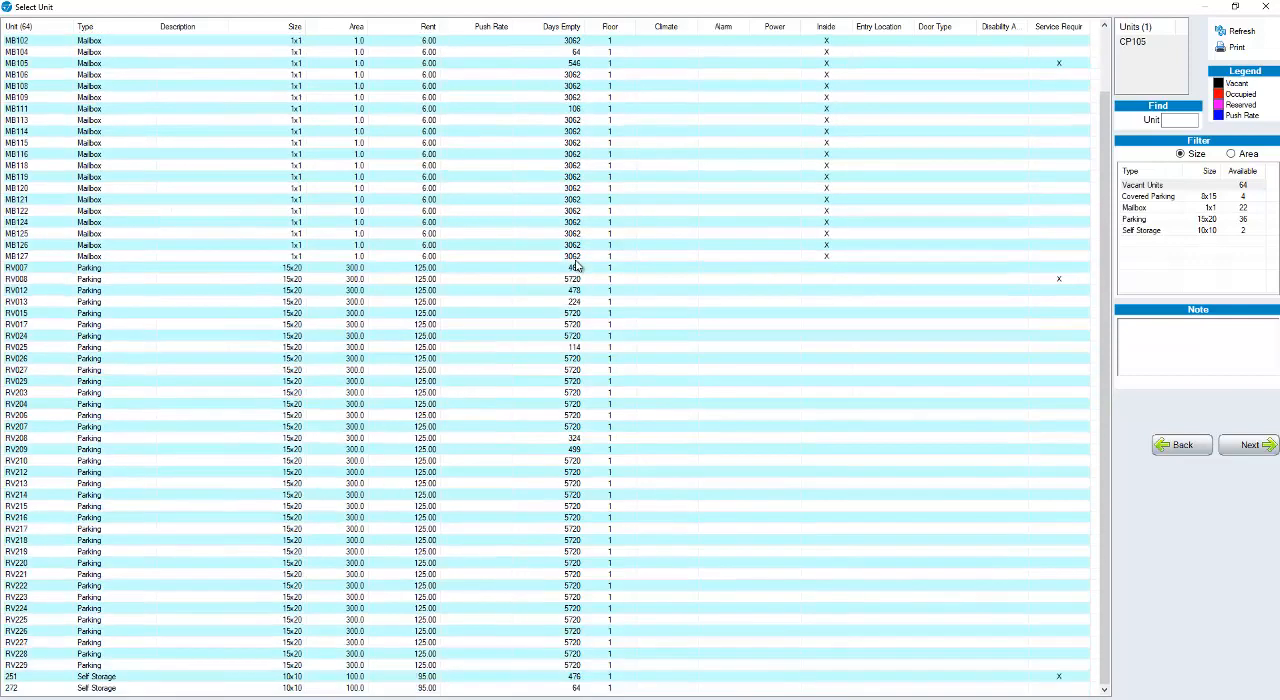
click(390, 449)
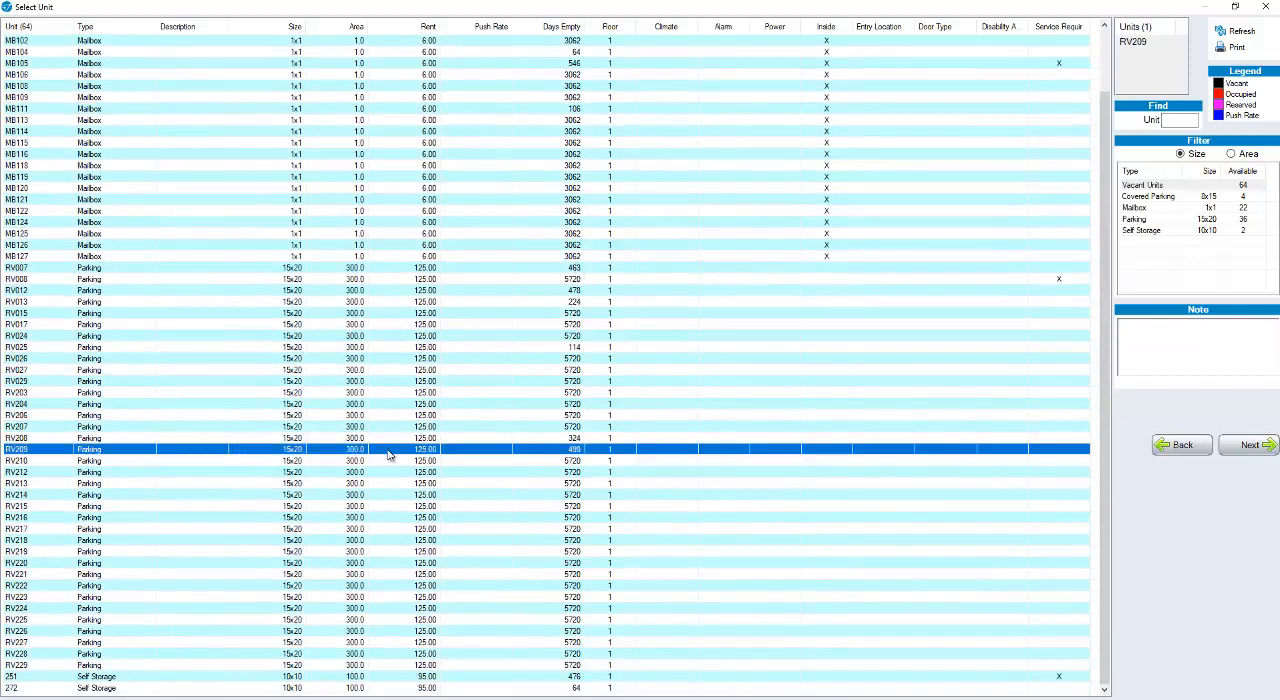
mouse_move(1225, 215)
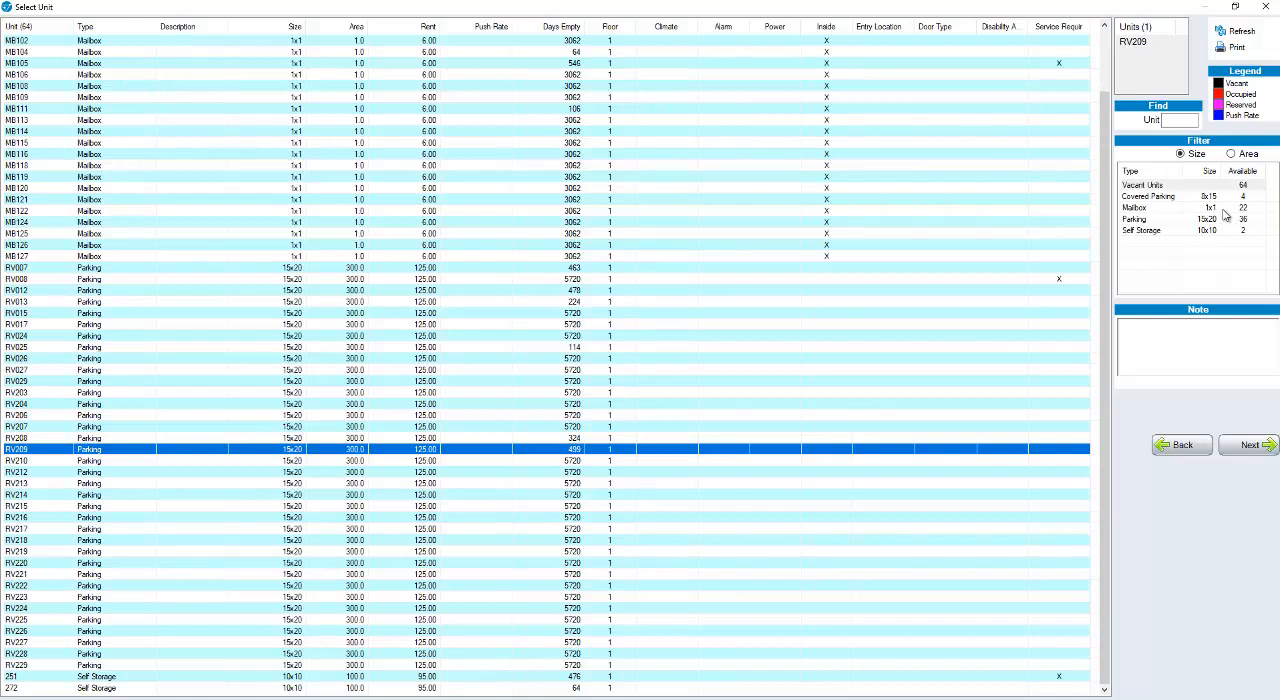
mouse_move(1225, 290)
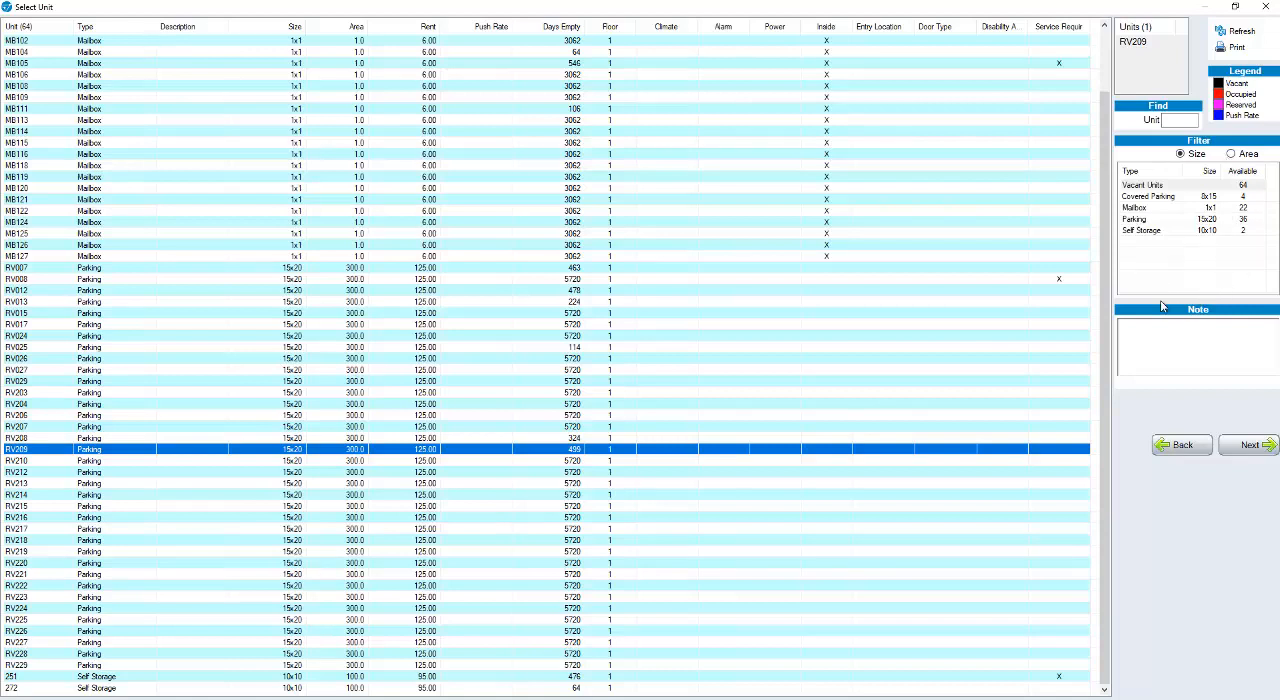
mouse_move(65, 205)
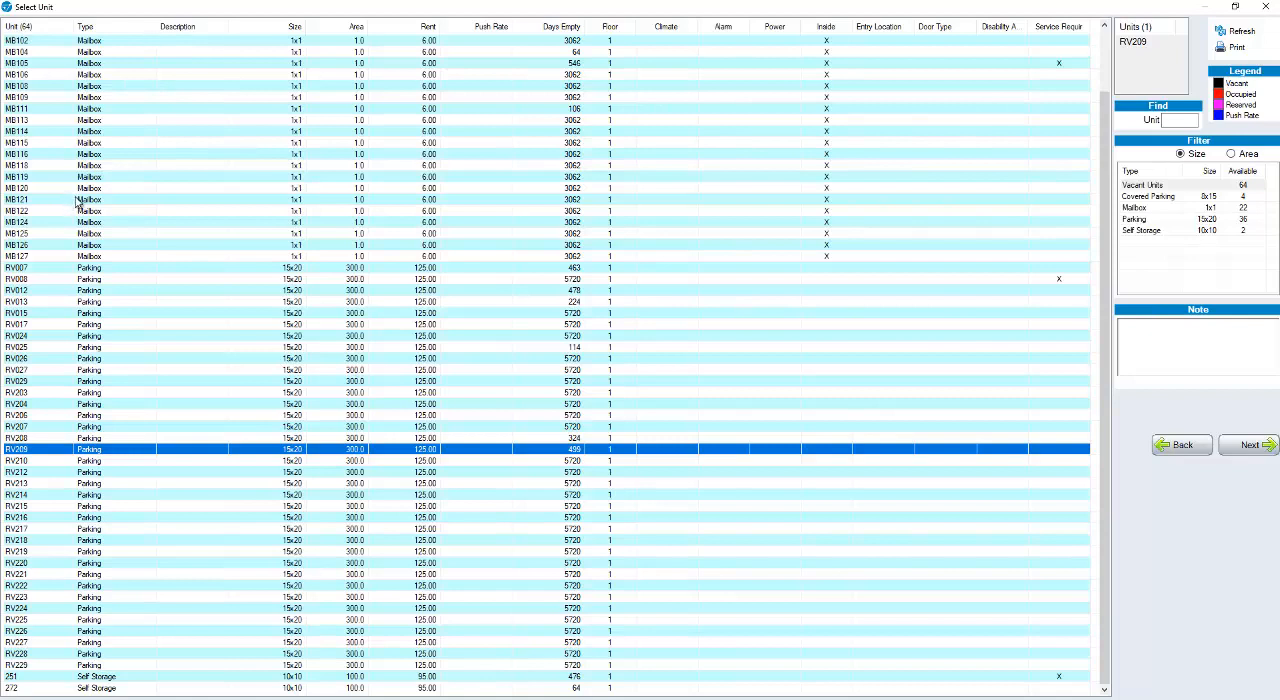
mouse_move(1198, 237)
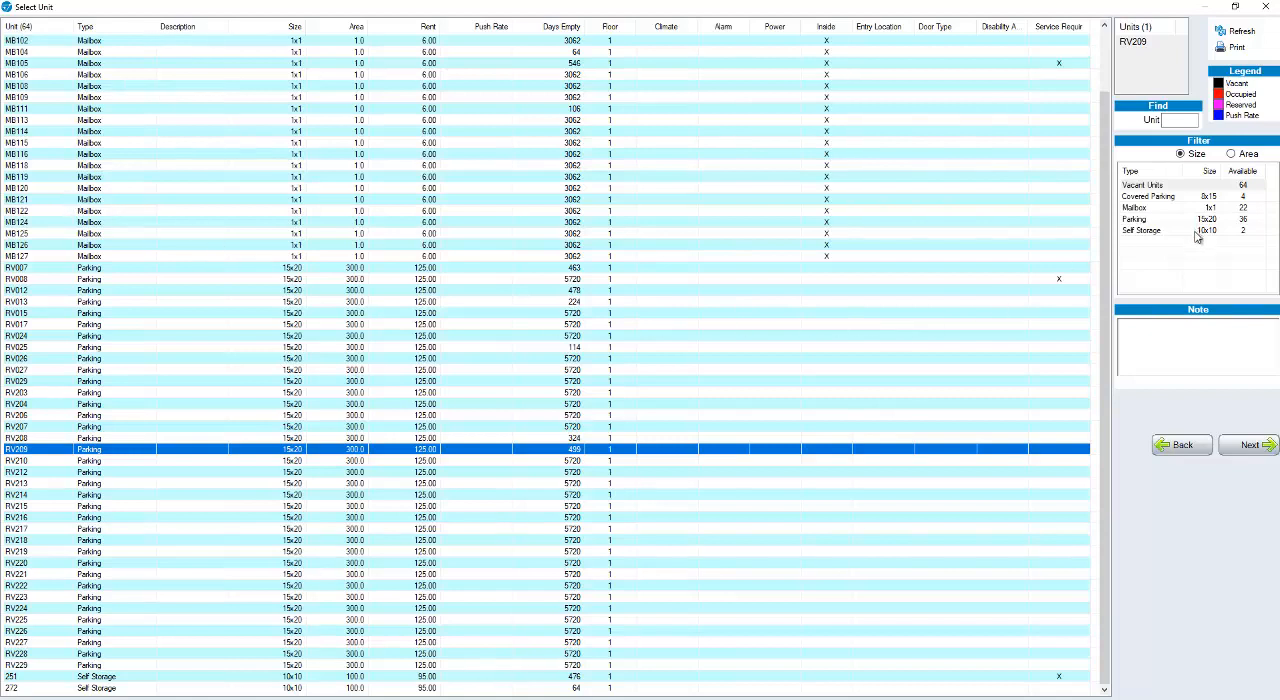
click(1140, 230)
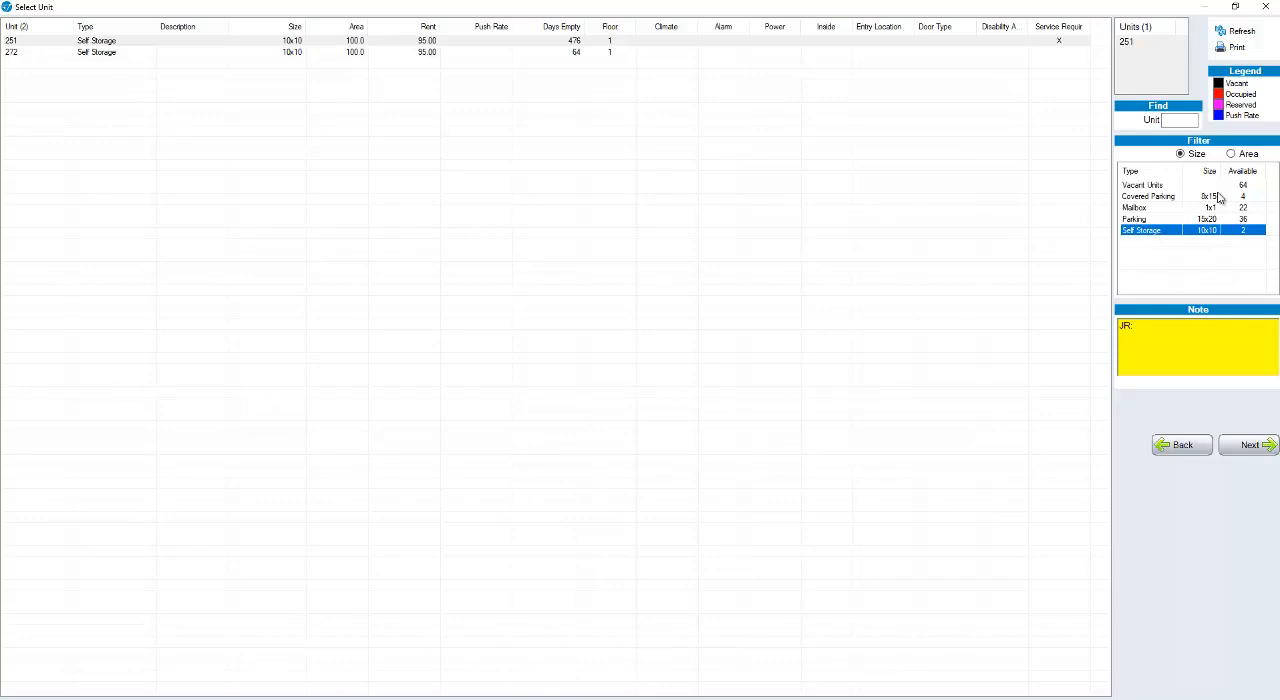
click(1143, 184)
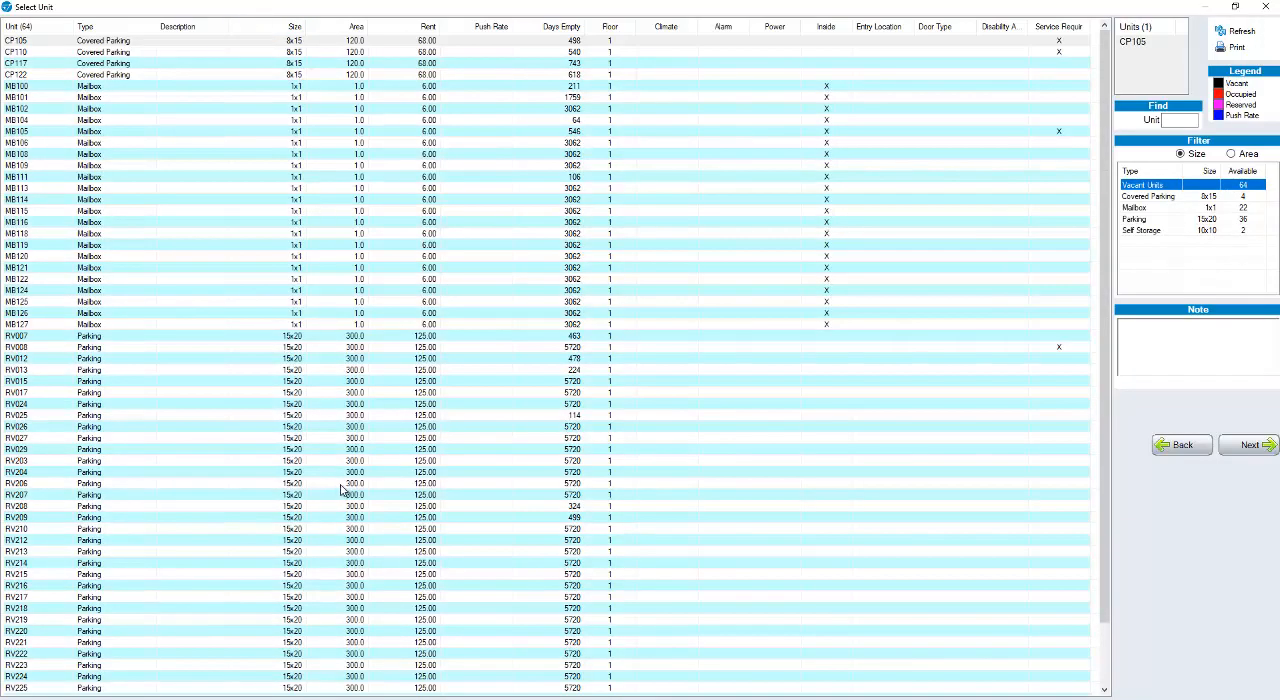
click(90, 233)
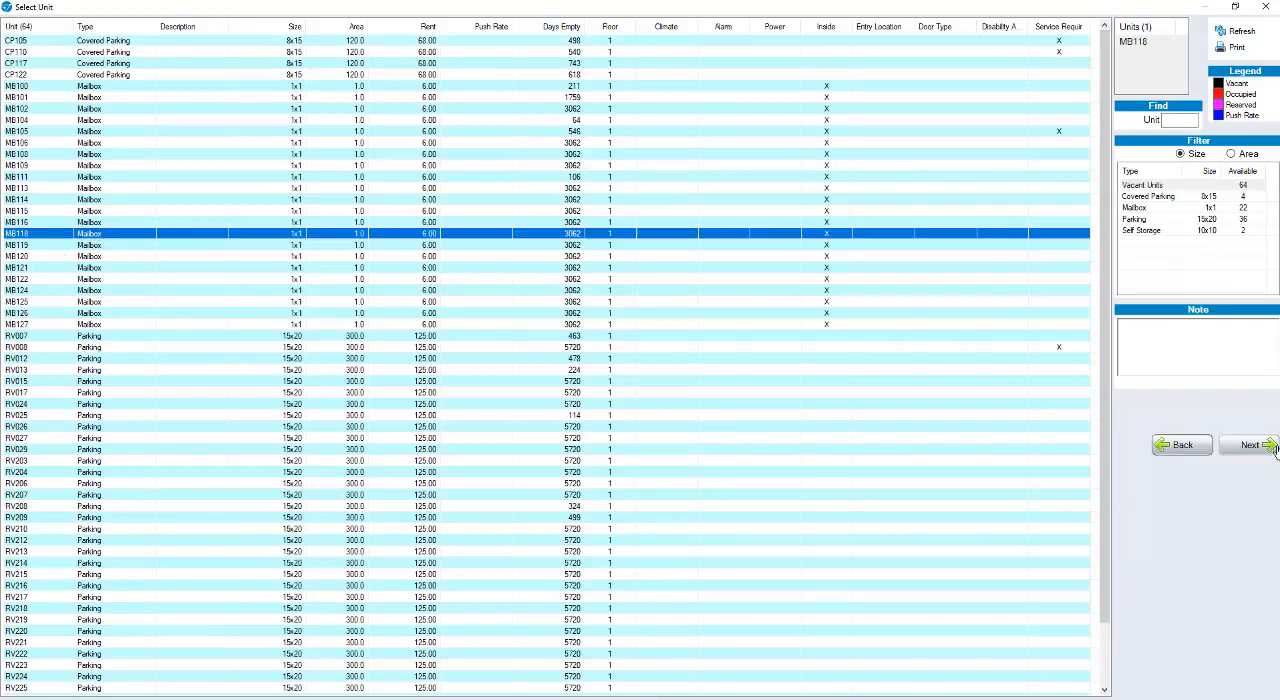
click(1247, 444)
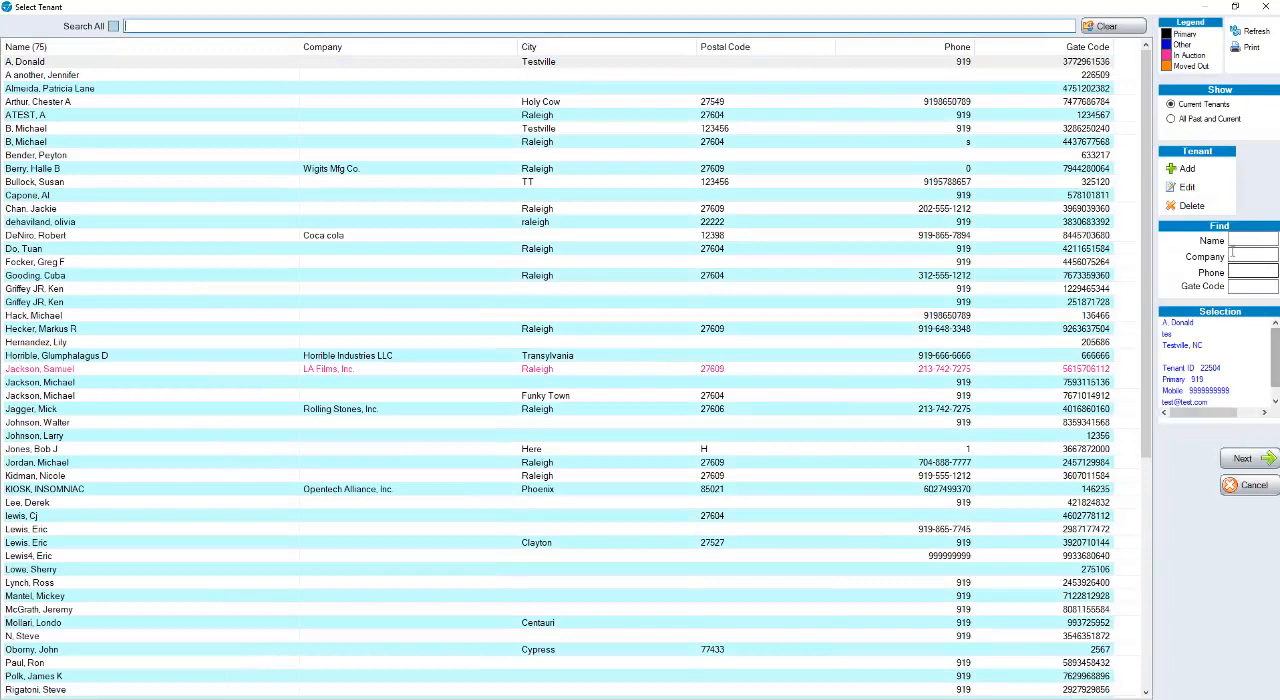
click(1185, 168)
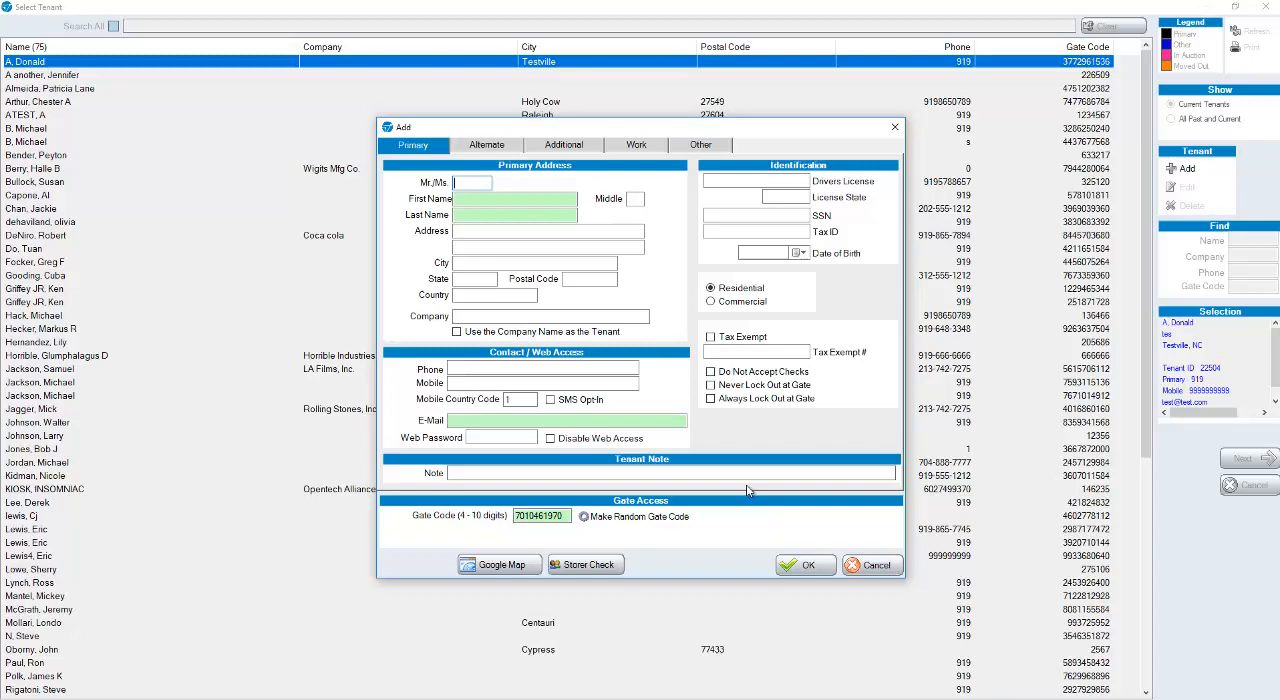
click(871, 564)
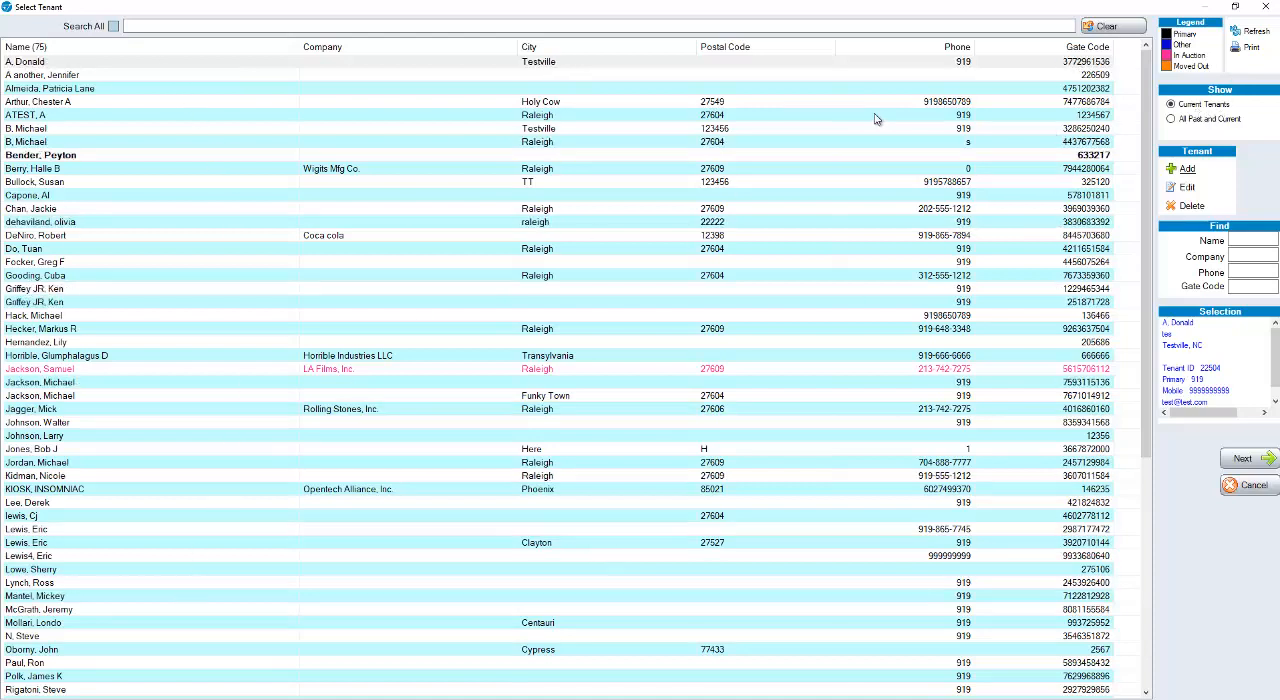
click(1171, 119)
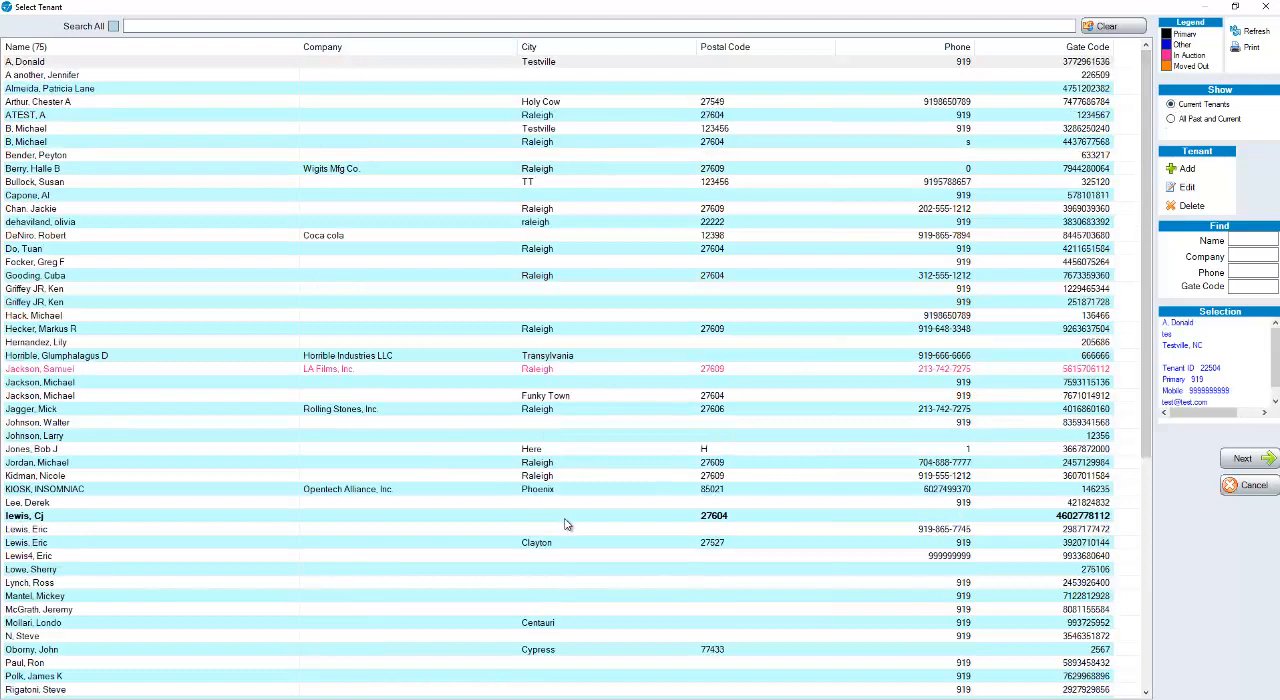
click(26, 248)
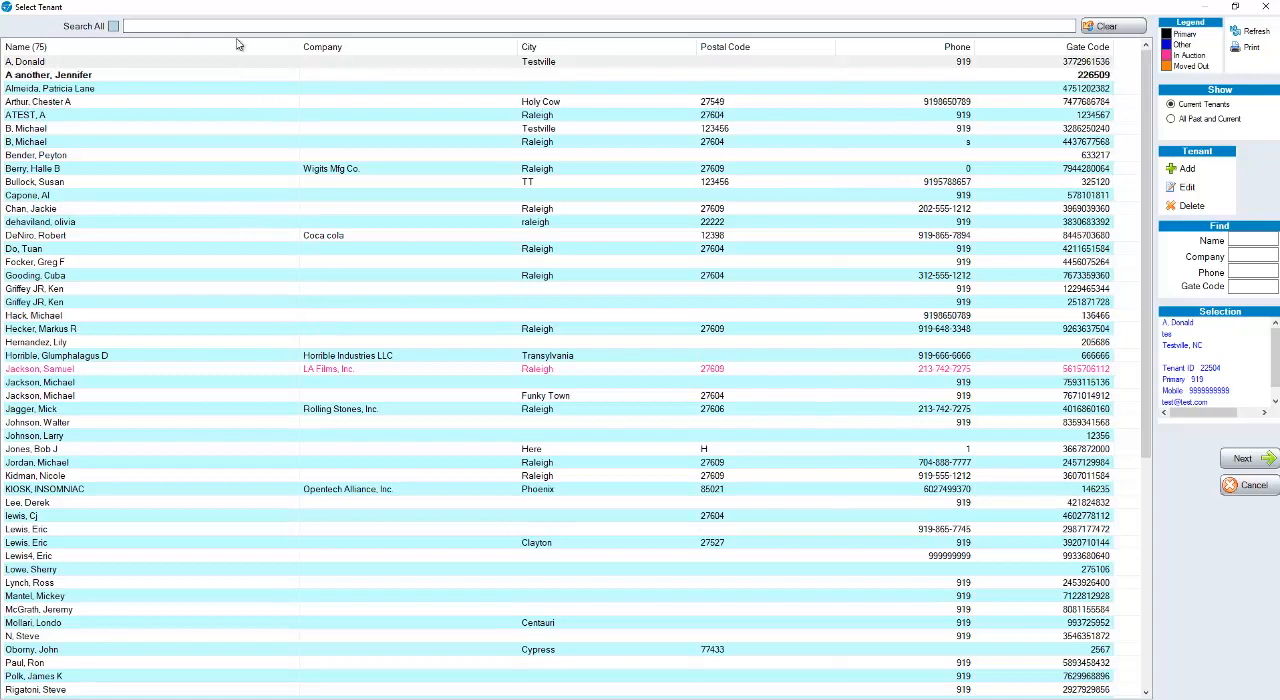
text(ron)
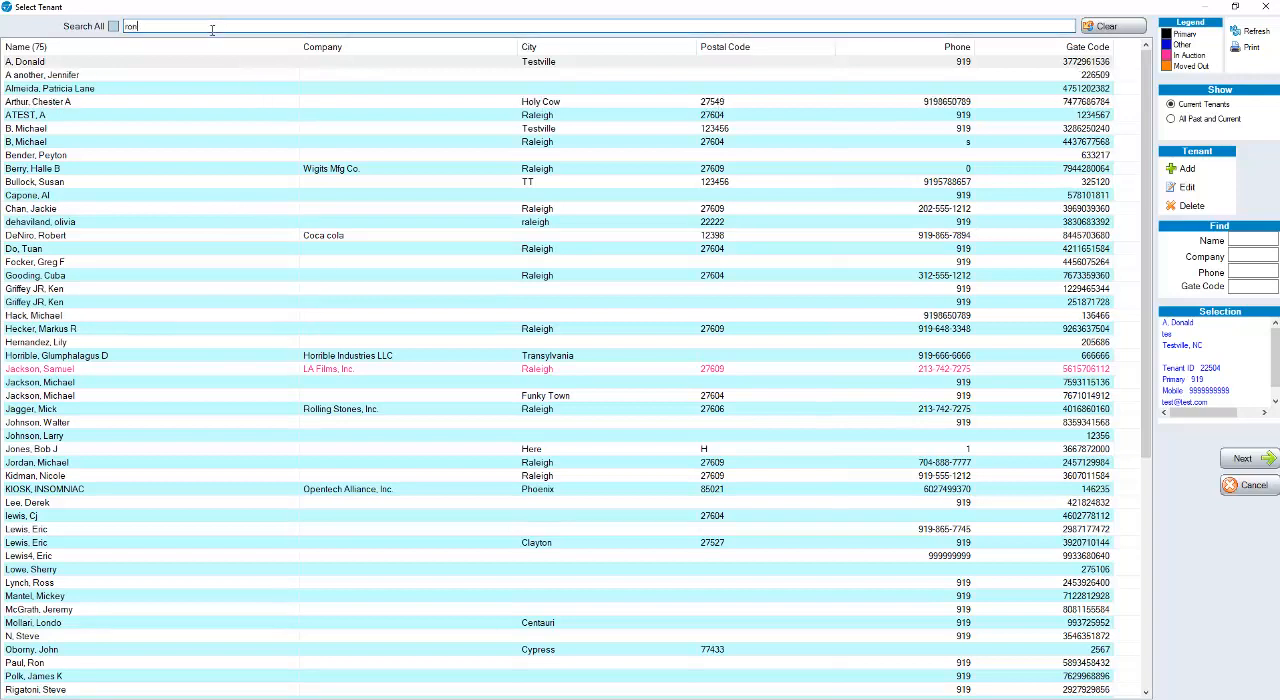
text(ron)
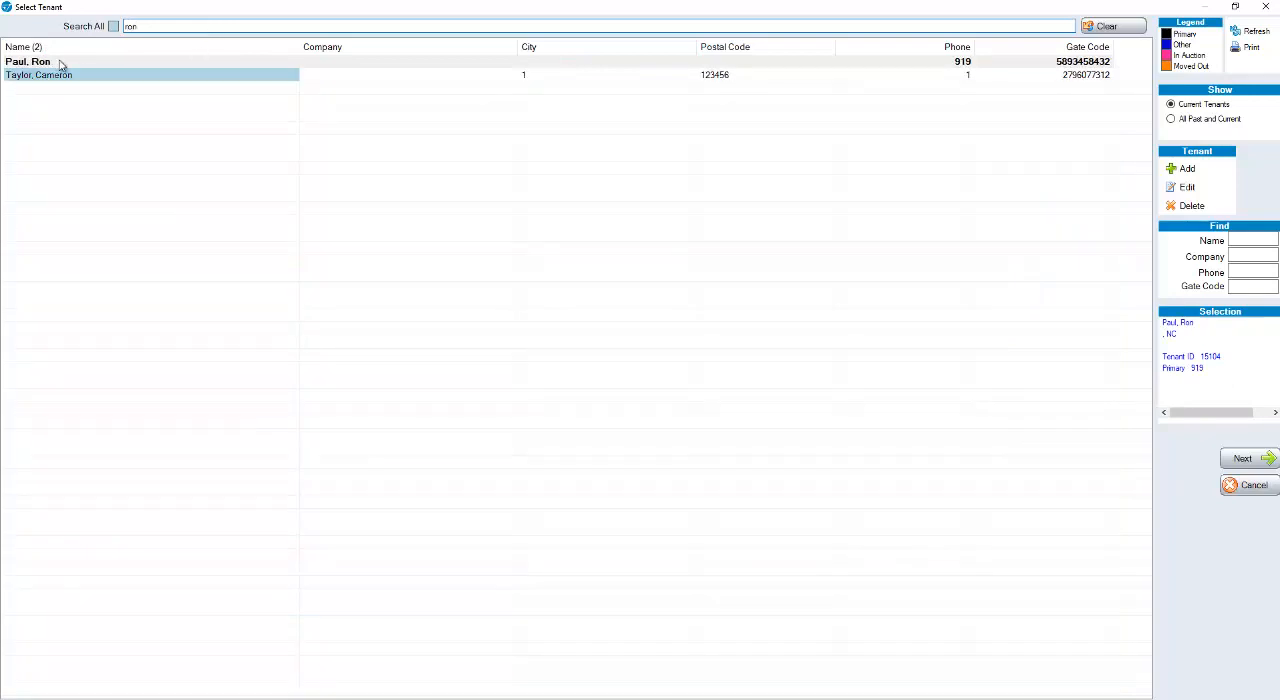
click(44, 75)
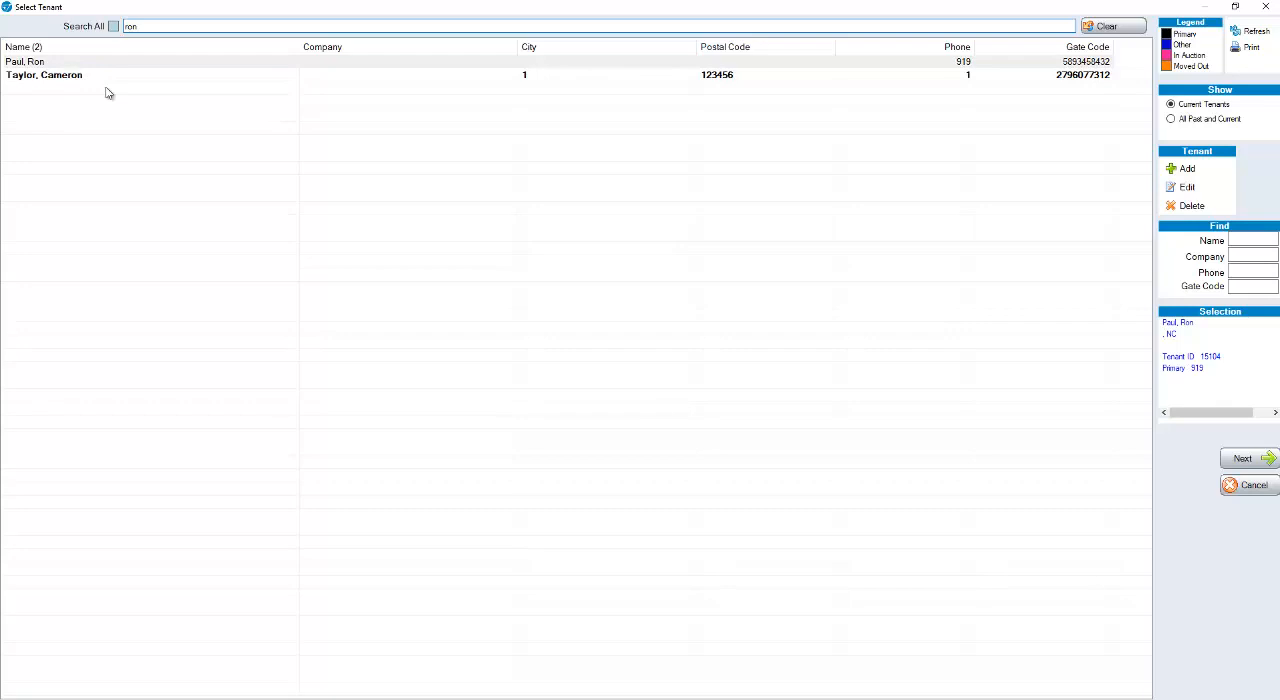
click(44, 75)
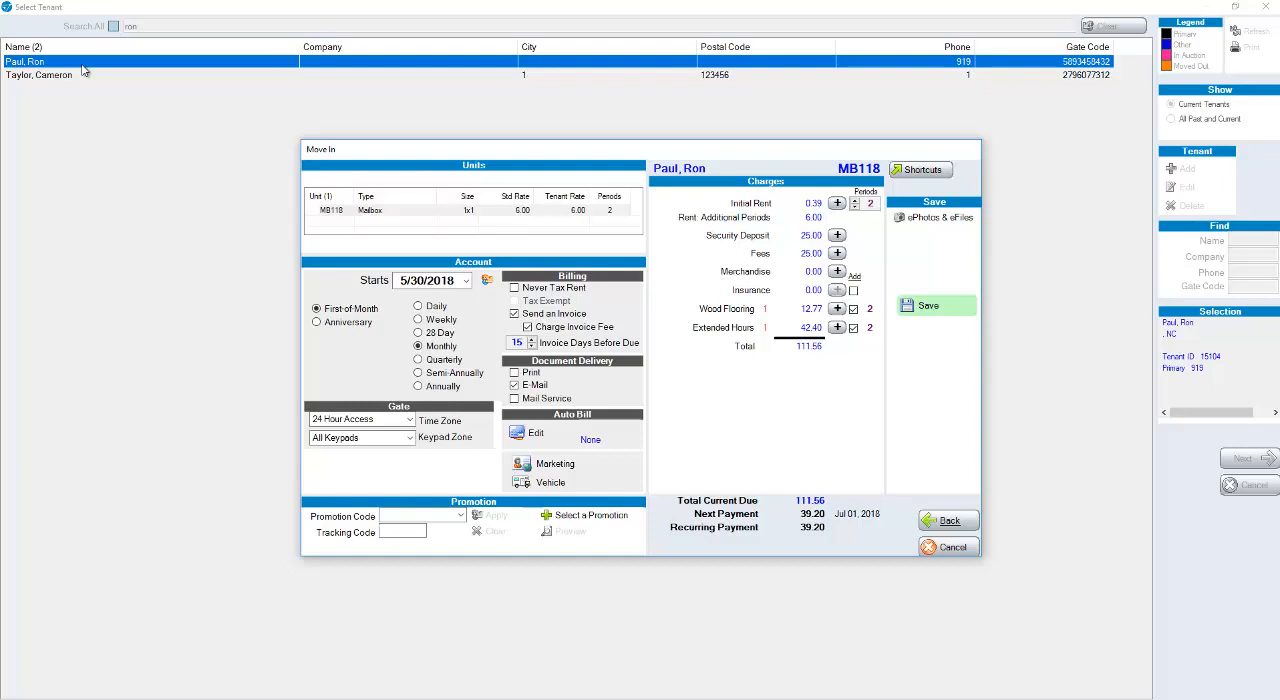
mouse_move(86, 70)
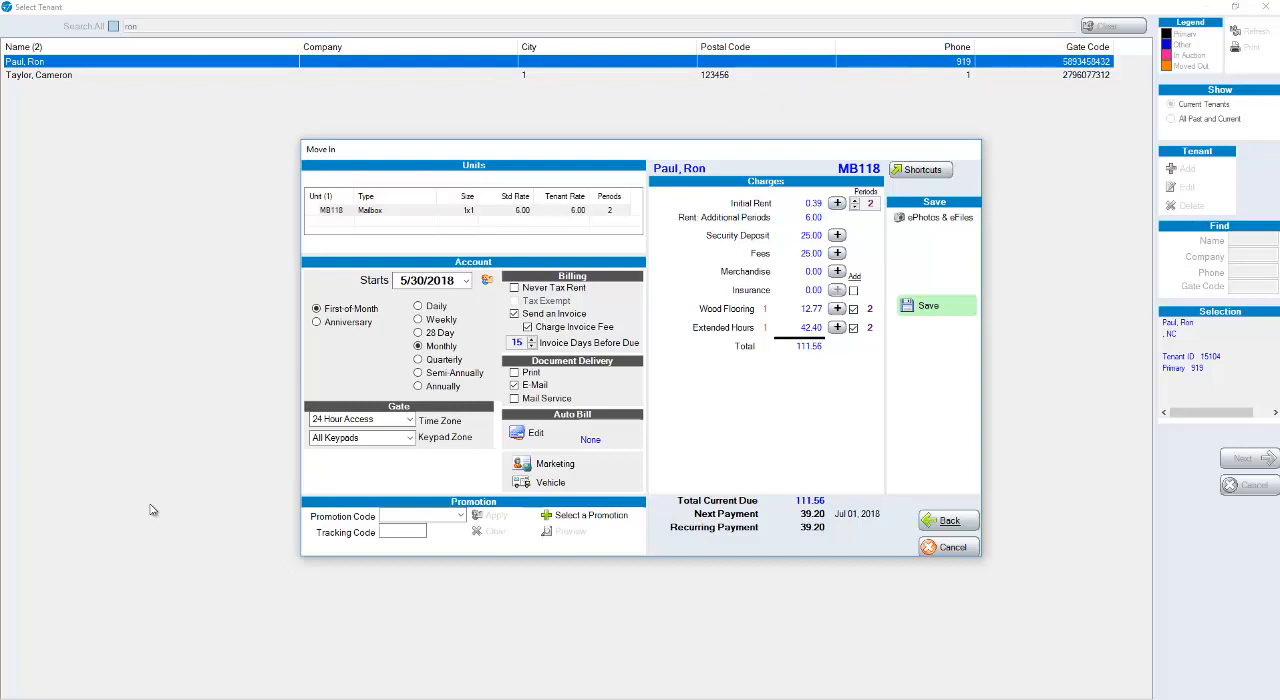
mouse_move(165, 520)
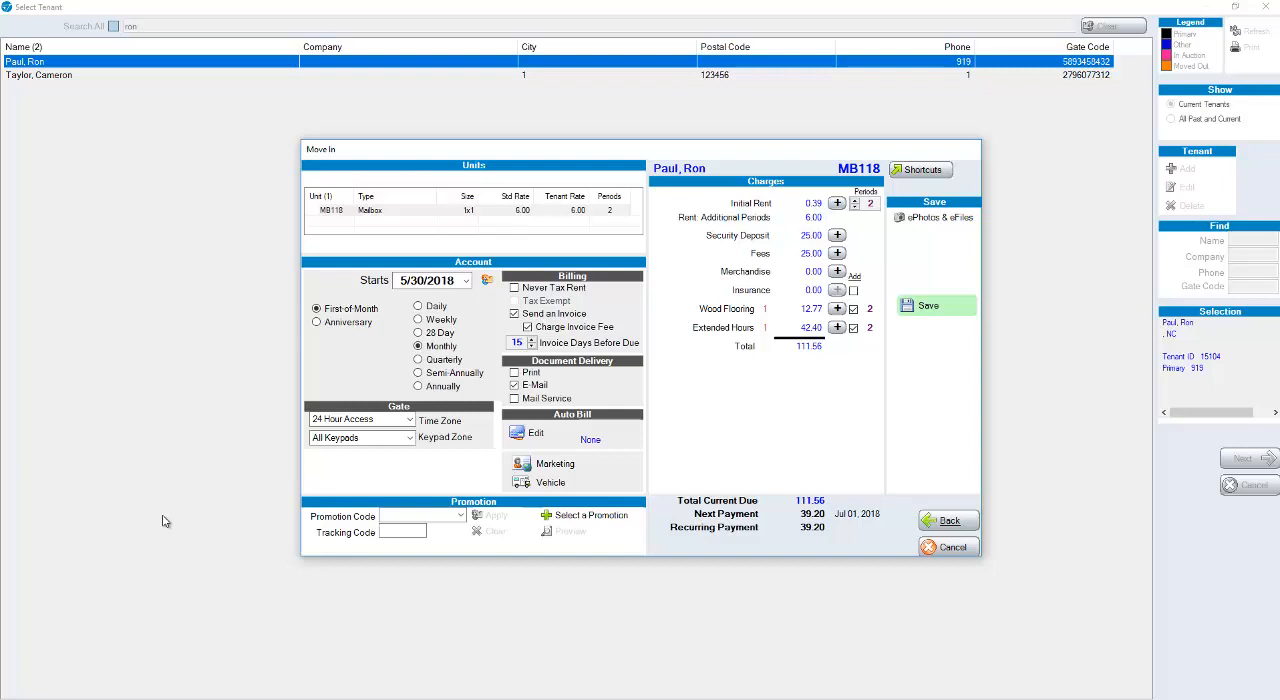
mouse_move(62, 472)
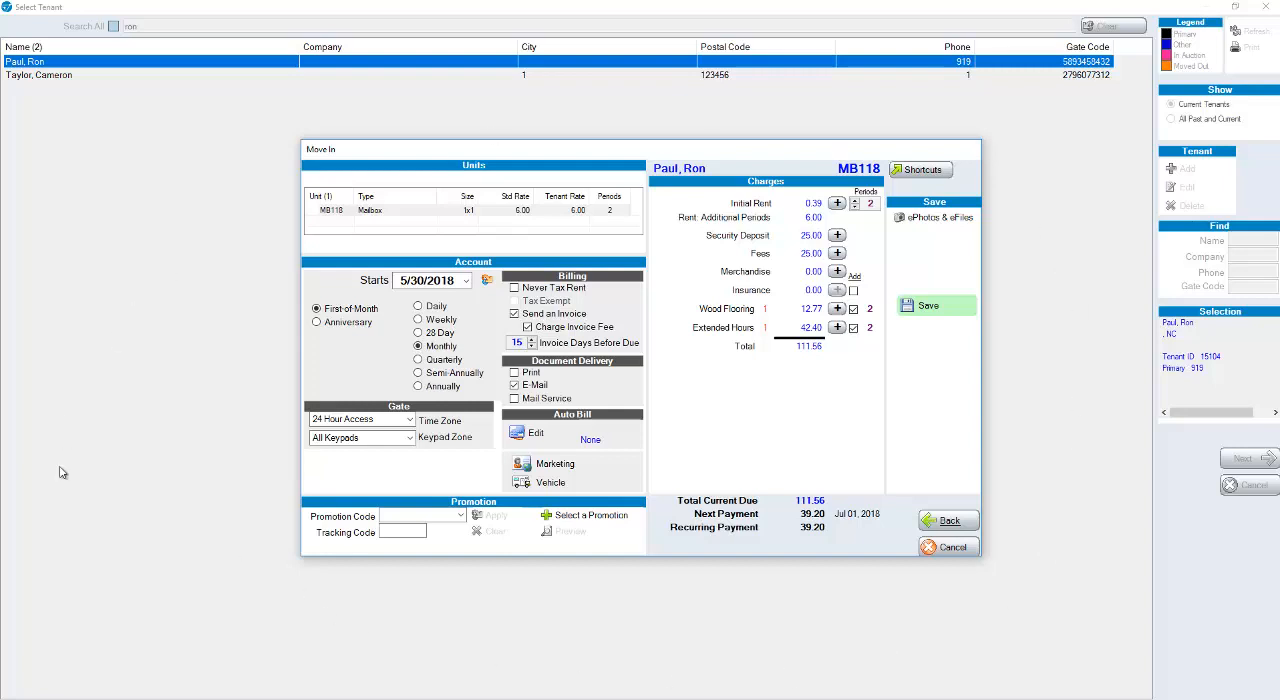
Switch MB118 to anniversary billing synced with unit CP123, billing on the 18th
click(316, 308)
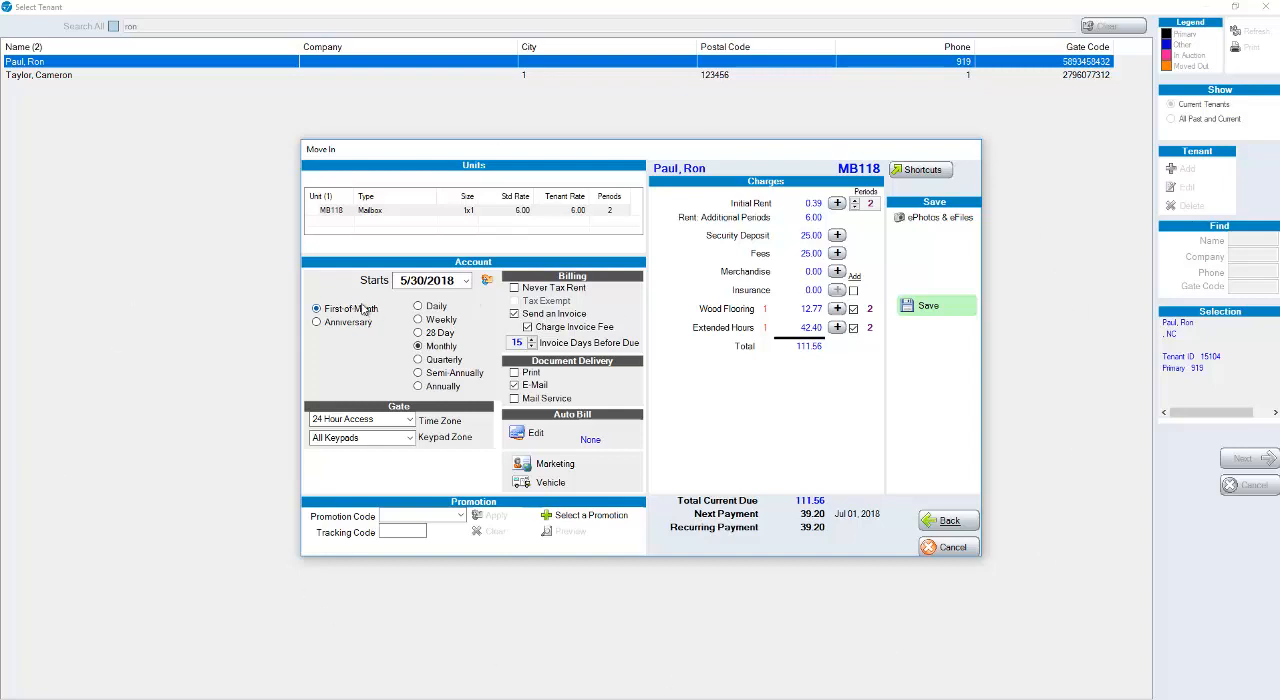
click(317, 322)
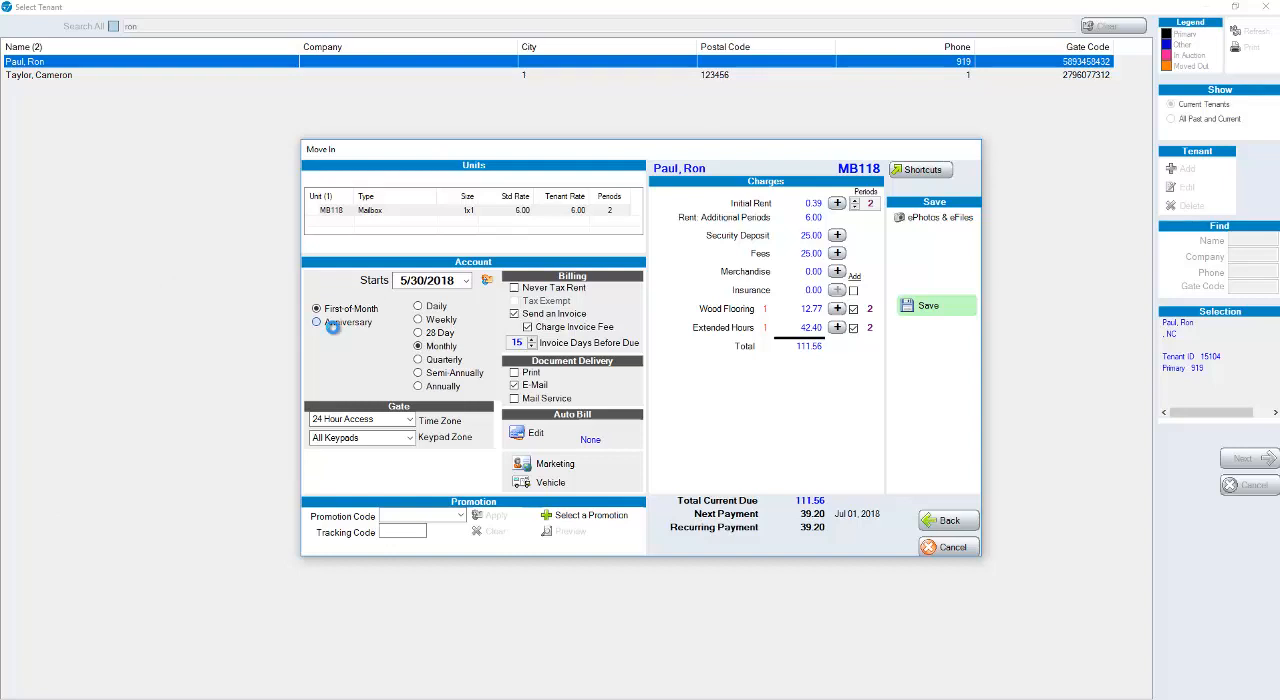
click(317, 322)
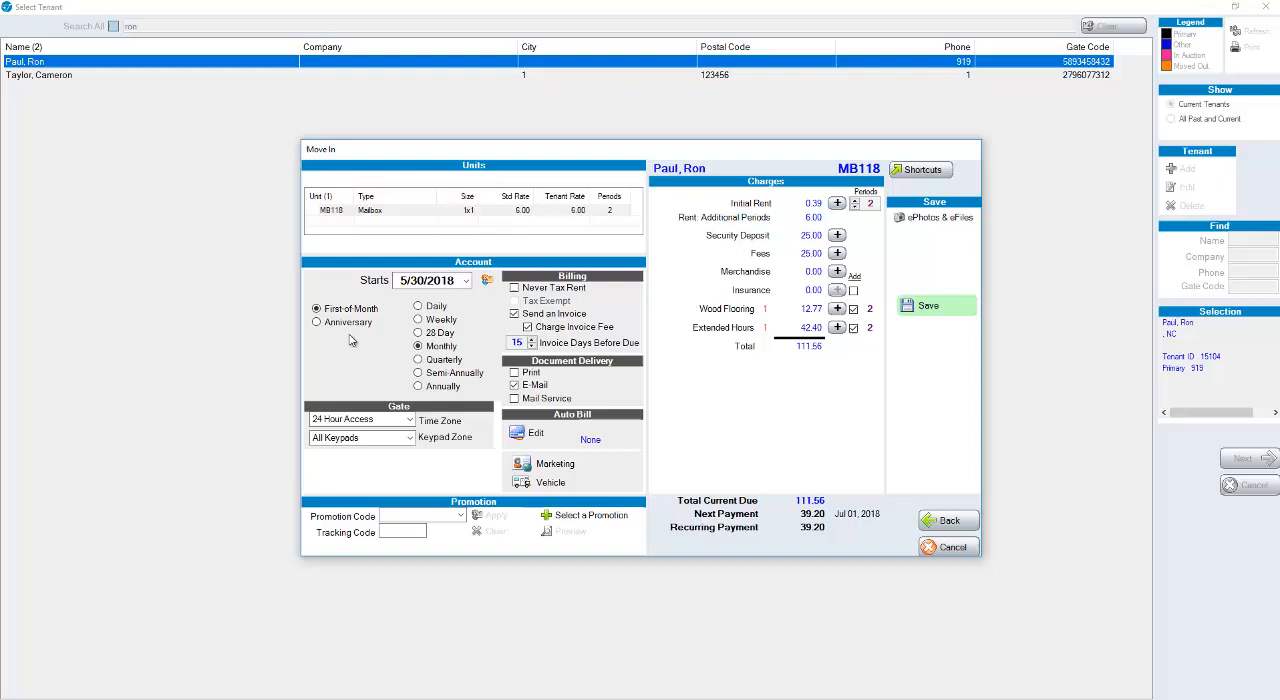
click(317, 322)
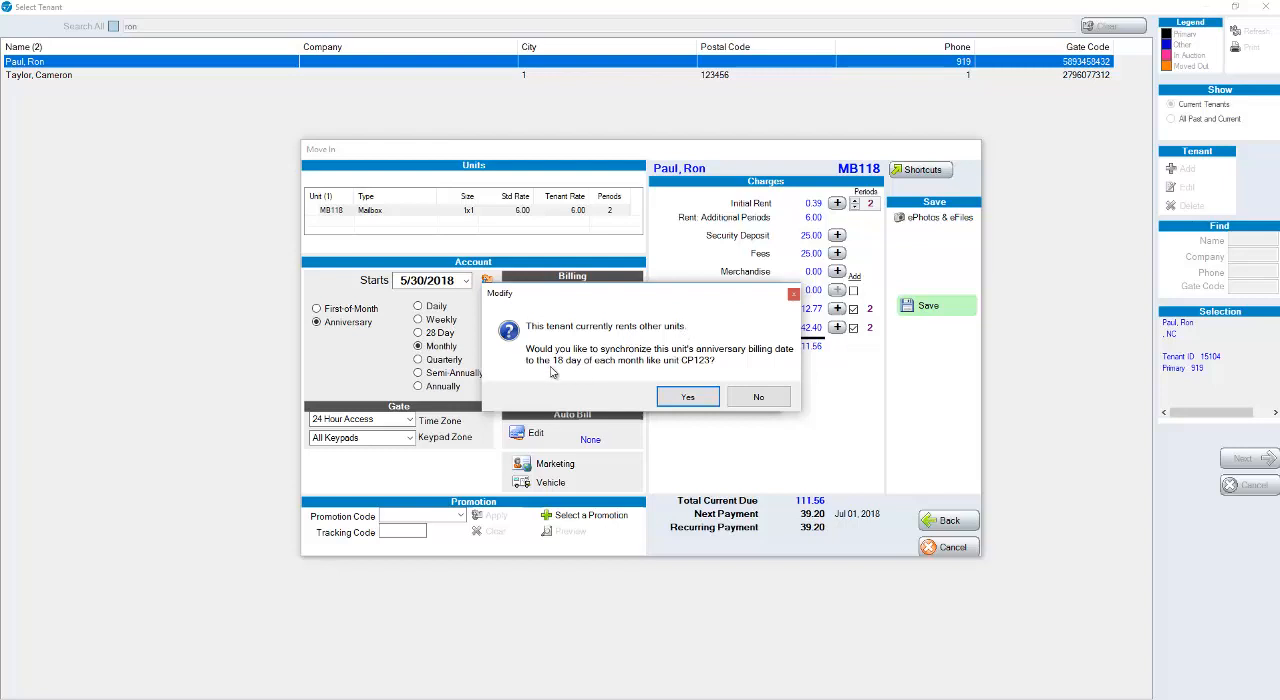
mouse_move(755, 362)
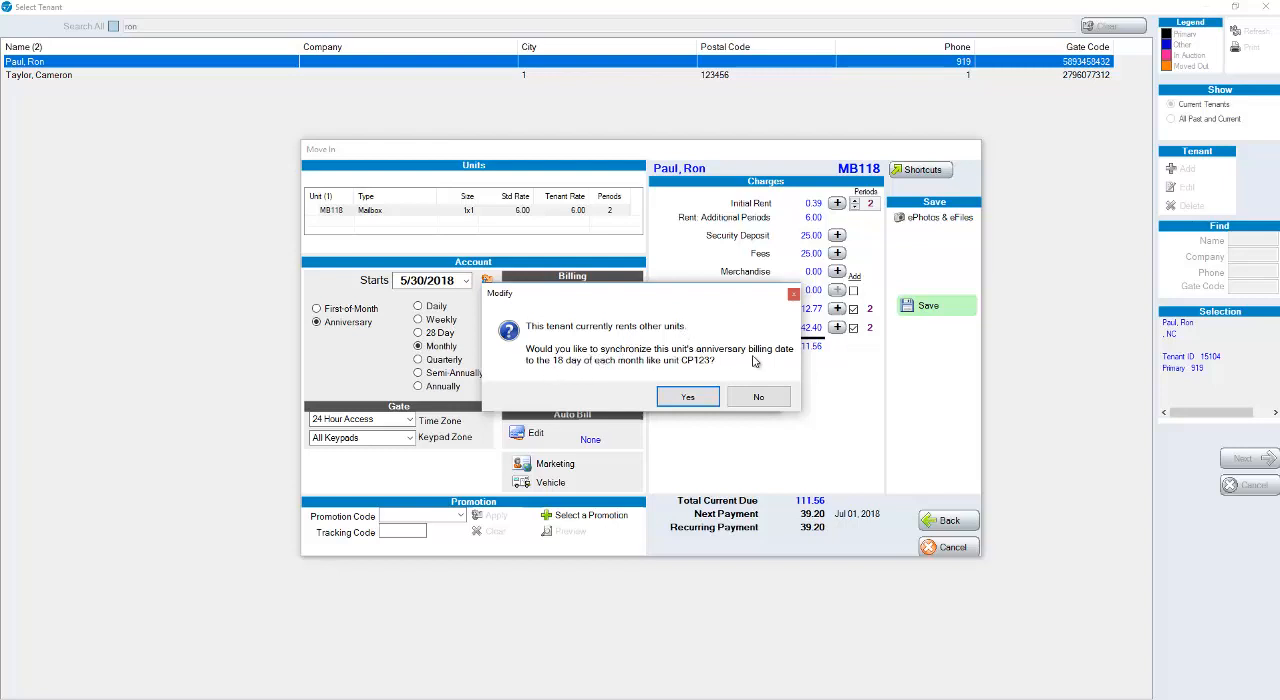
mouse_move(614, 388)
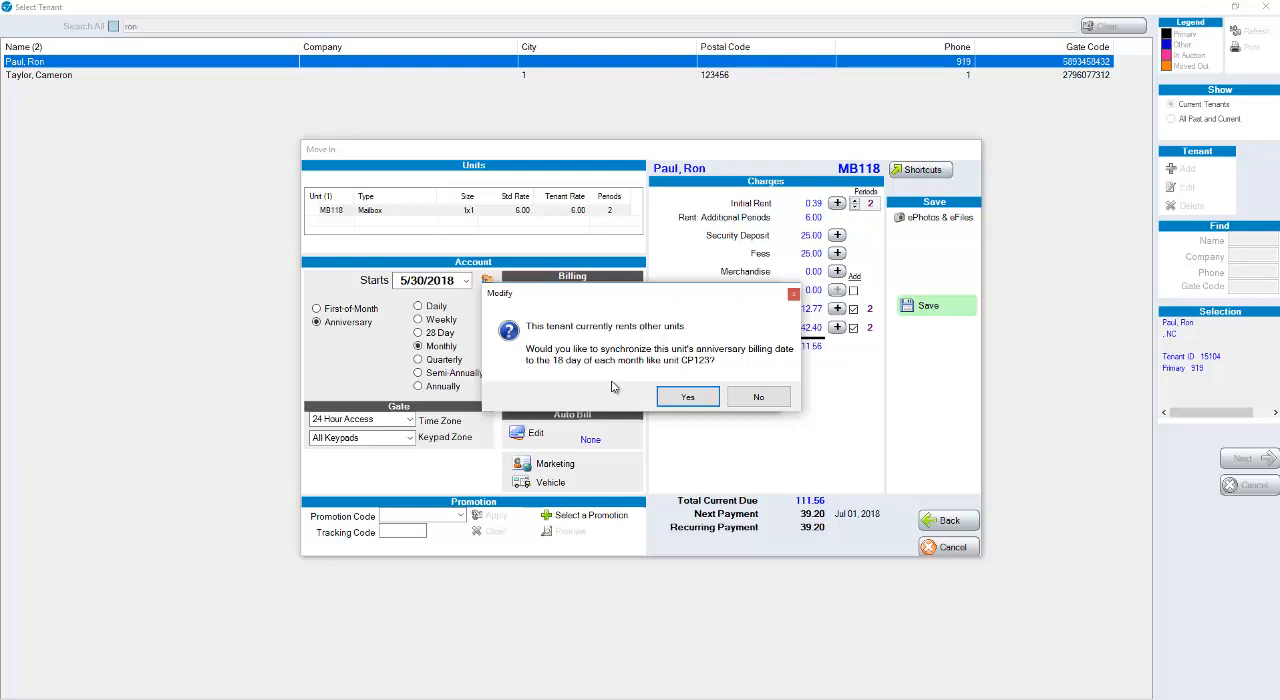
click(687, 396)
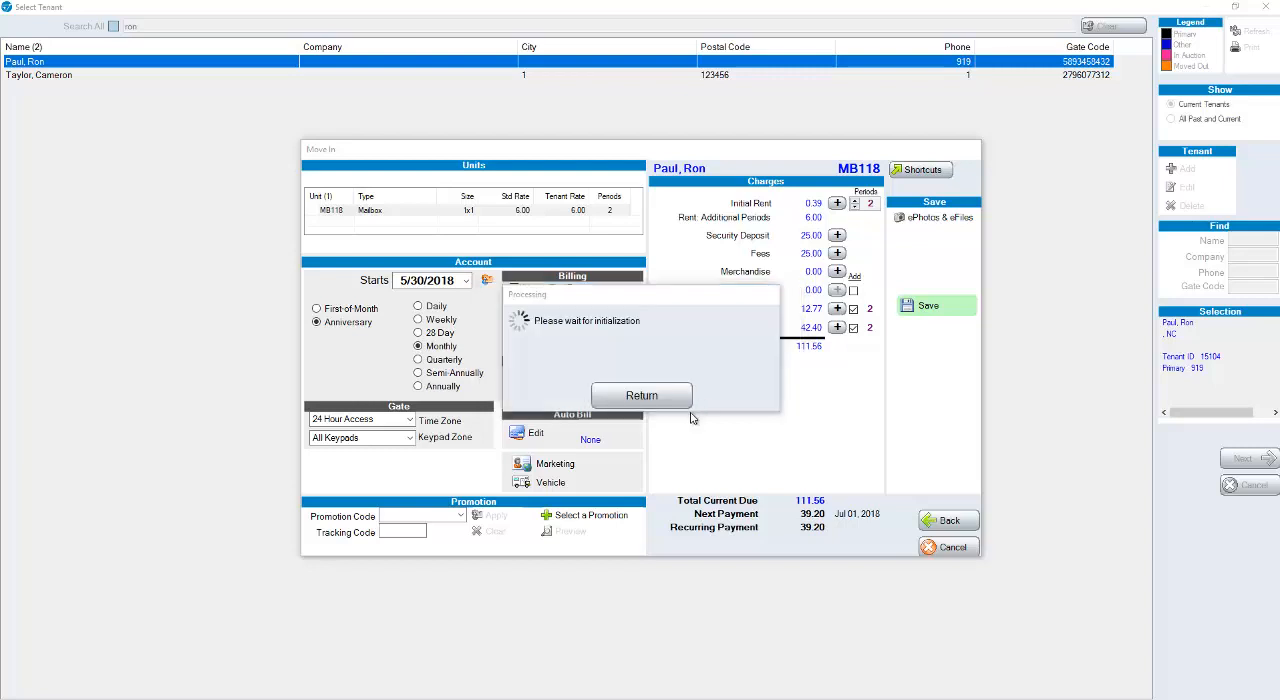
click(641, 395)
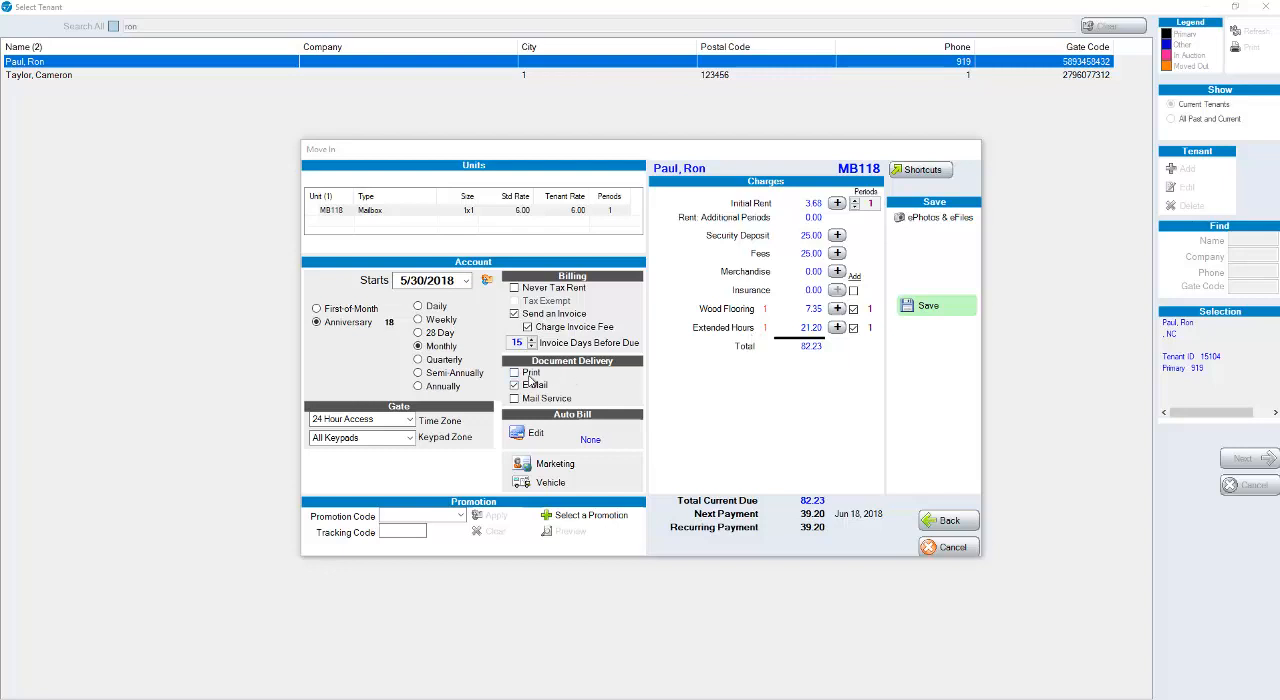
click(513, 385)
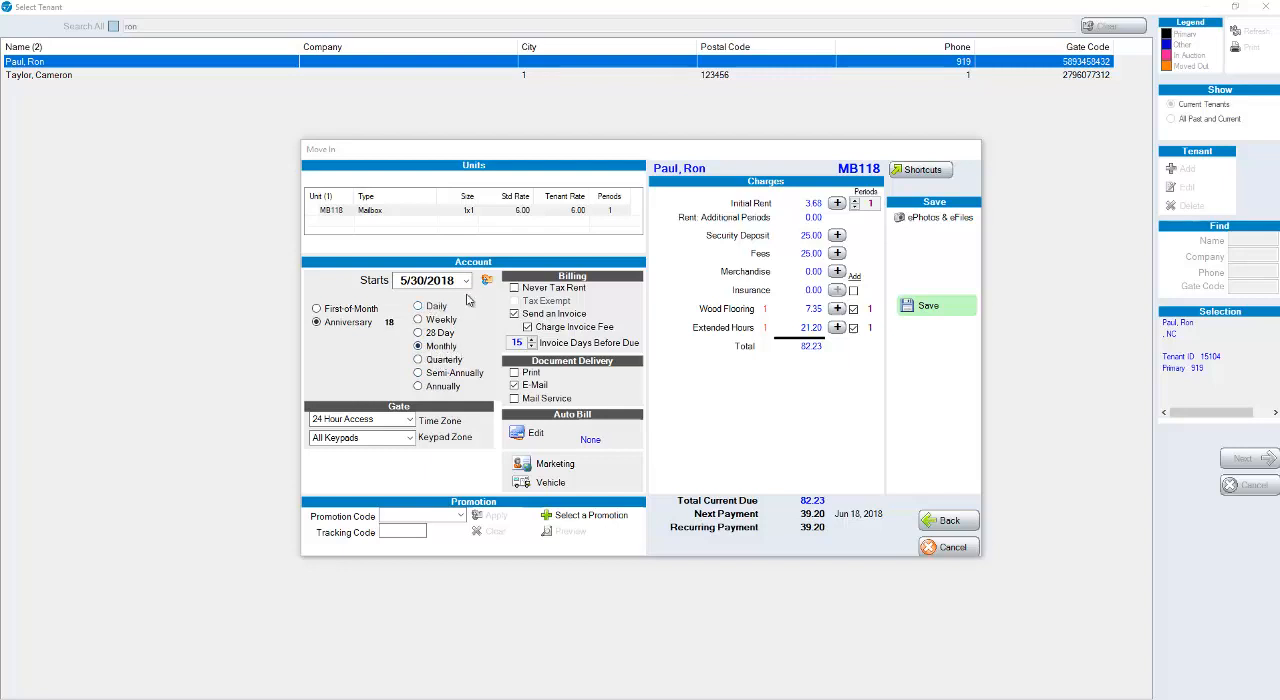
mouse_move(459, 315)
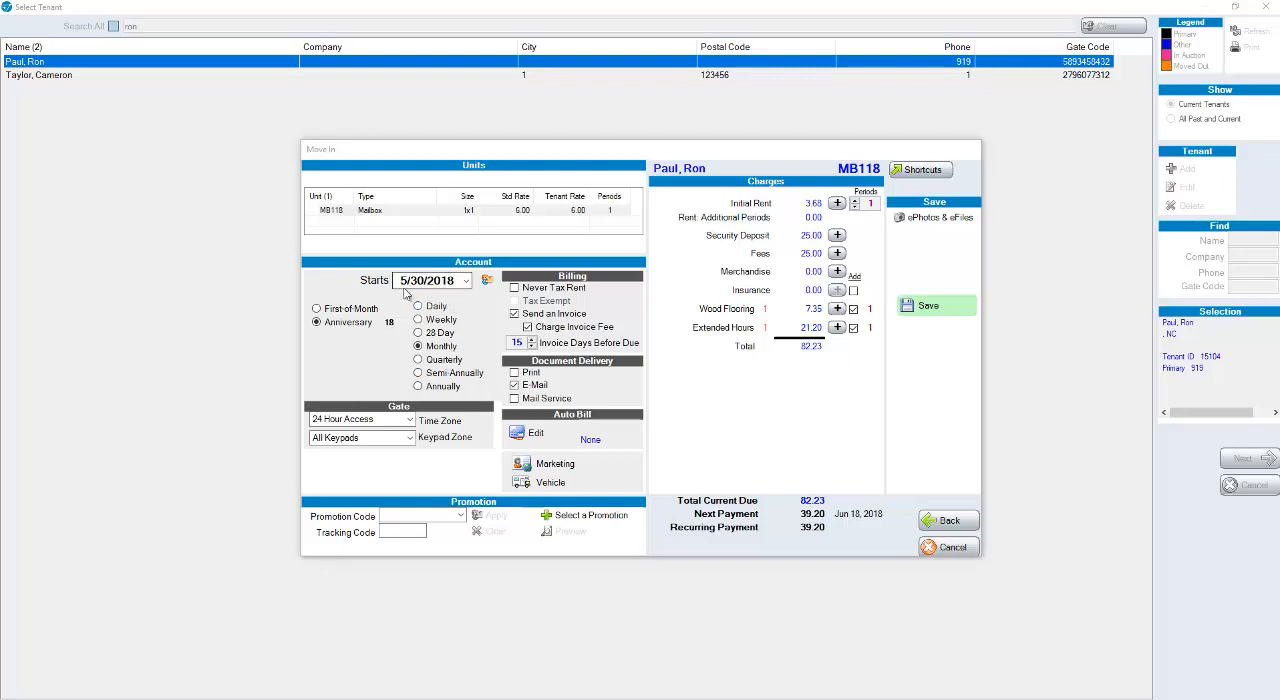
mouse_move(432, 293)
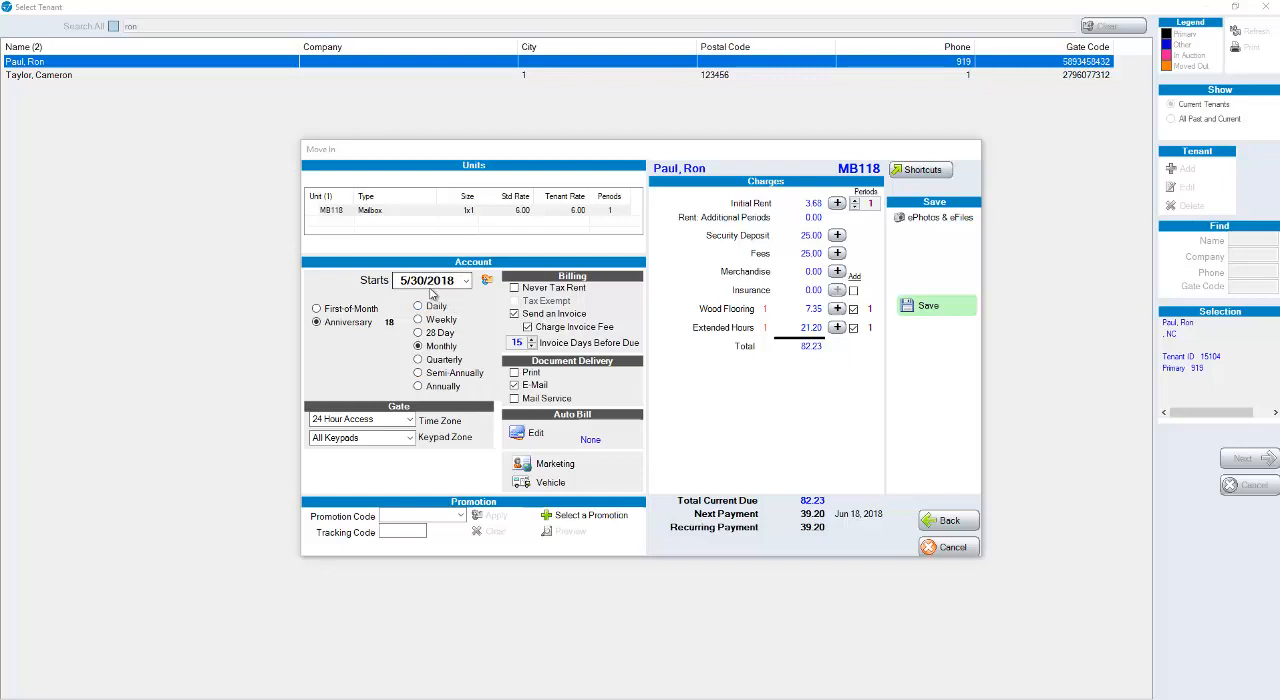
mouse_move(489, 279)
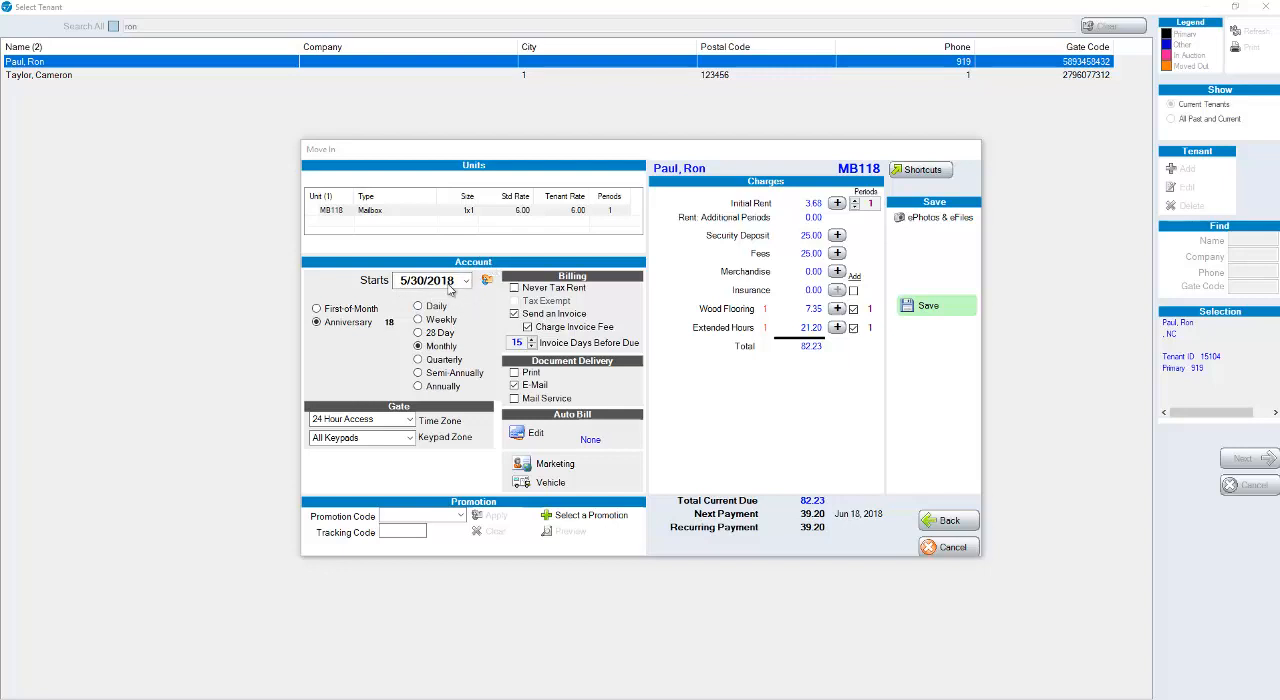
mouse_move(448, 298)
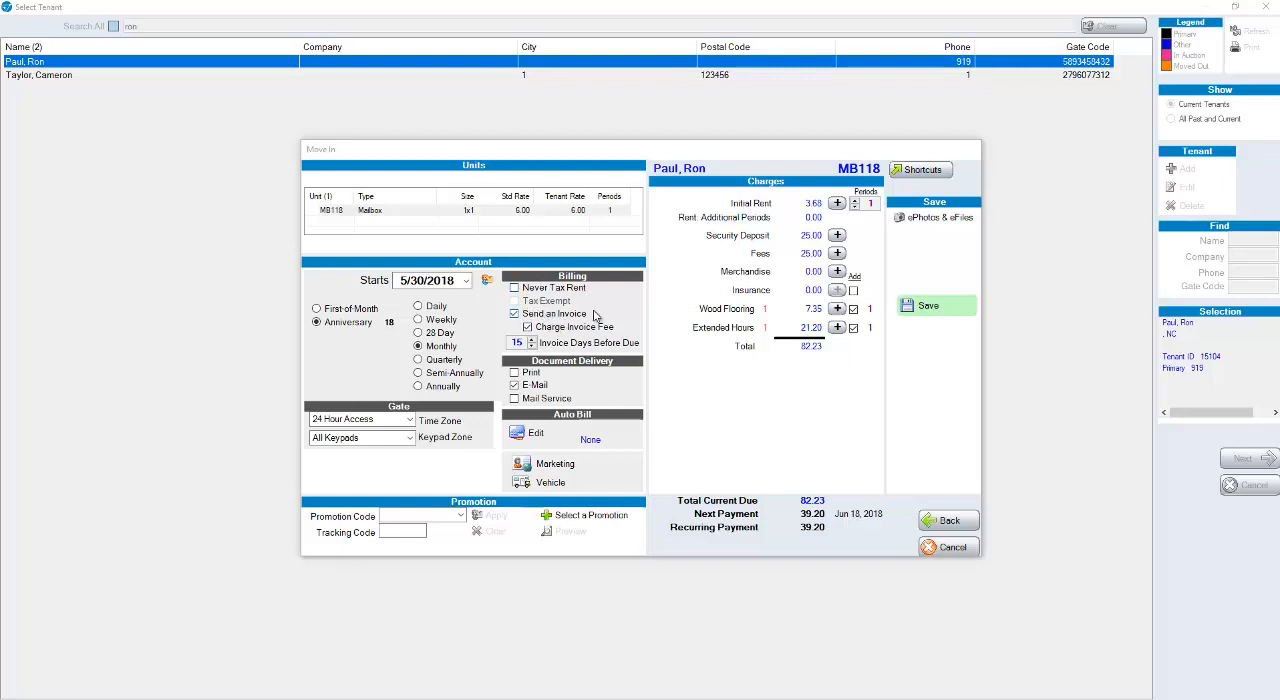
mouse_move(582, 318)
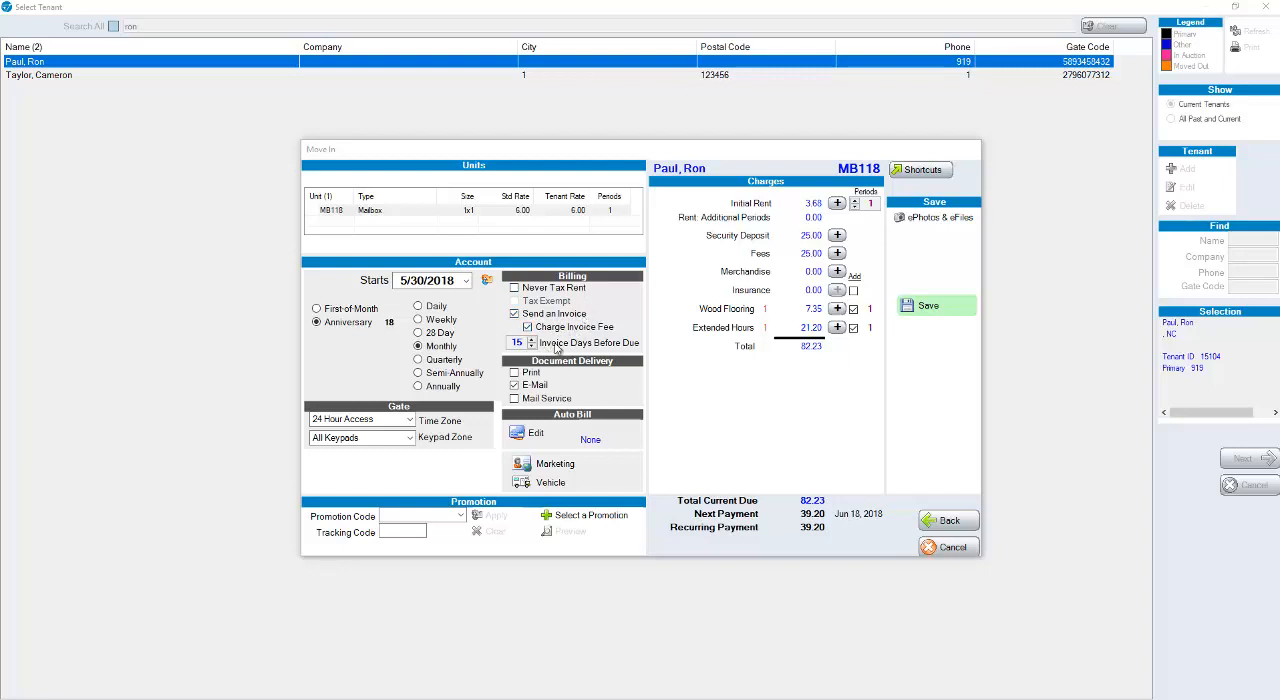
click(526, 326)
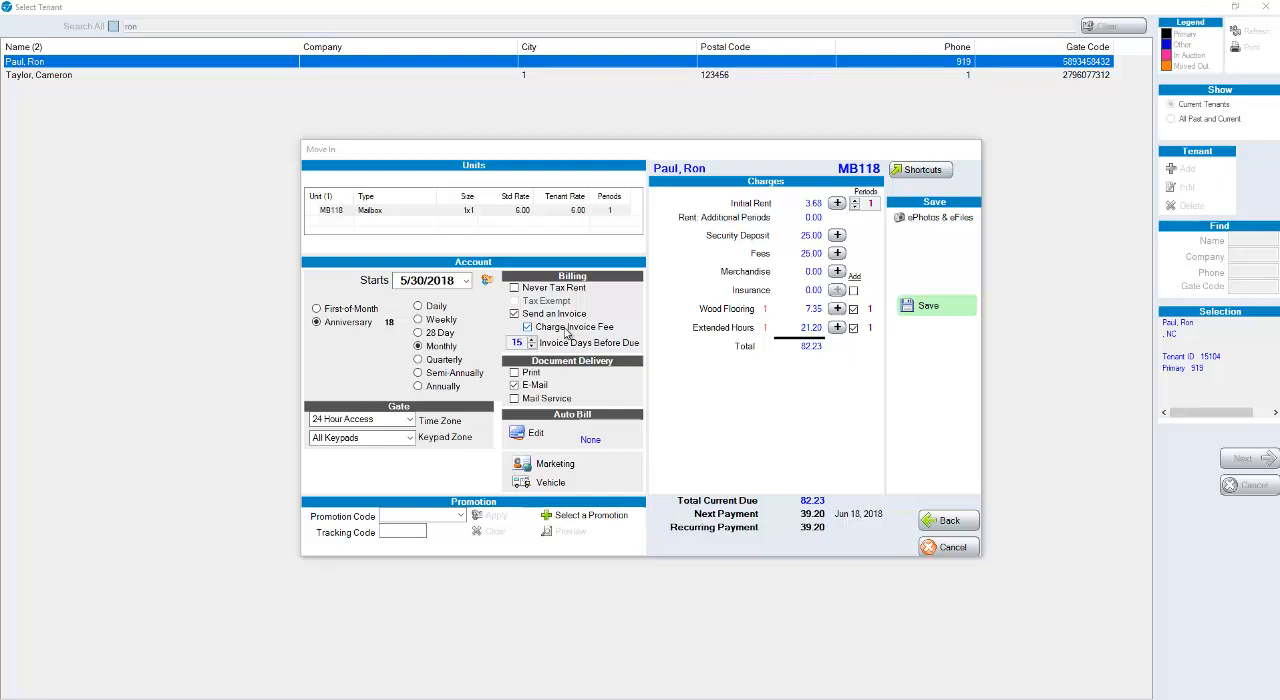
mouse_move(567, 334)
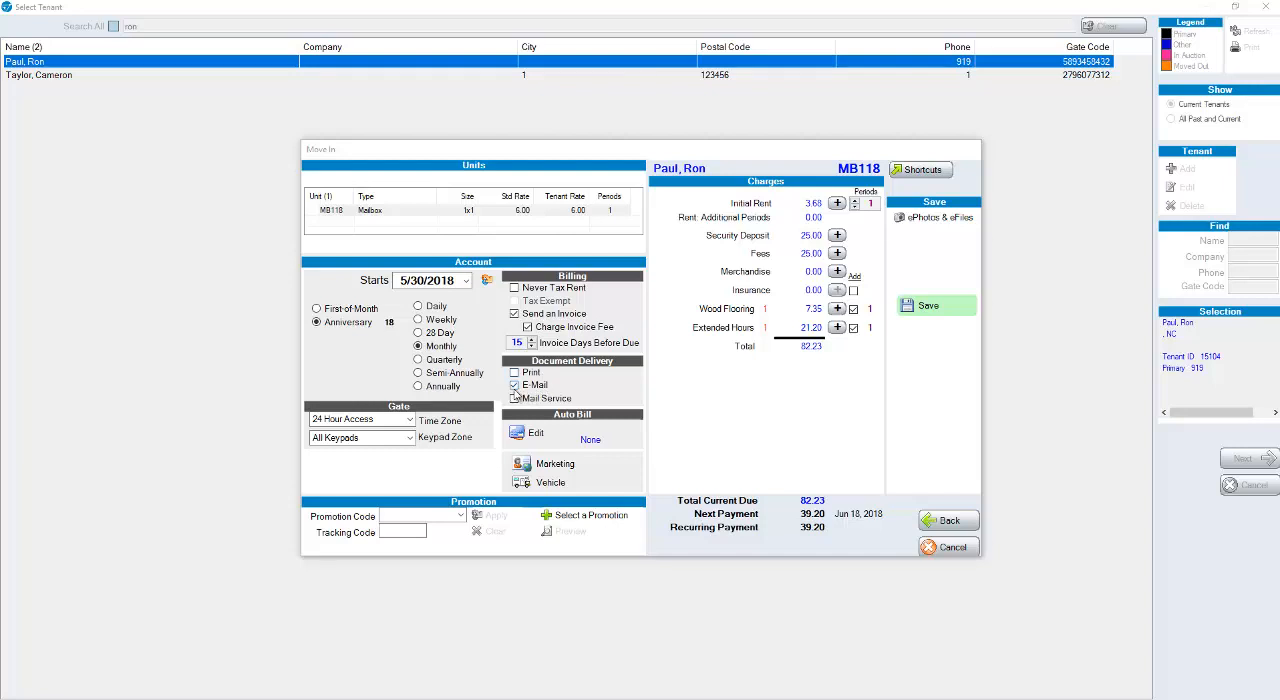
click(514, 385)
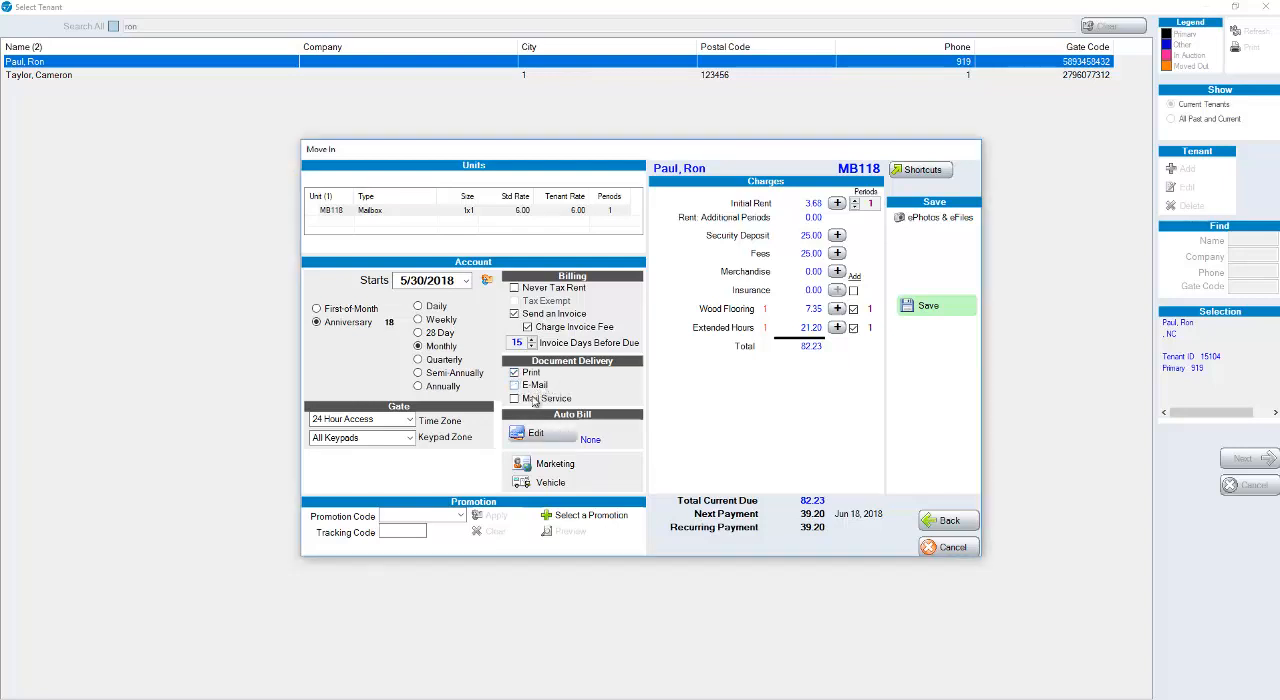
click(514, 398)
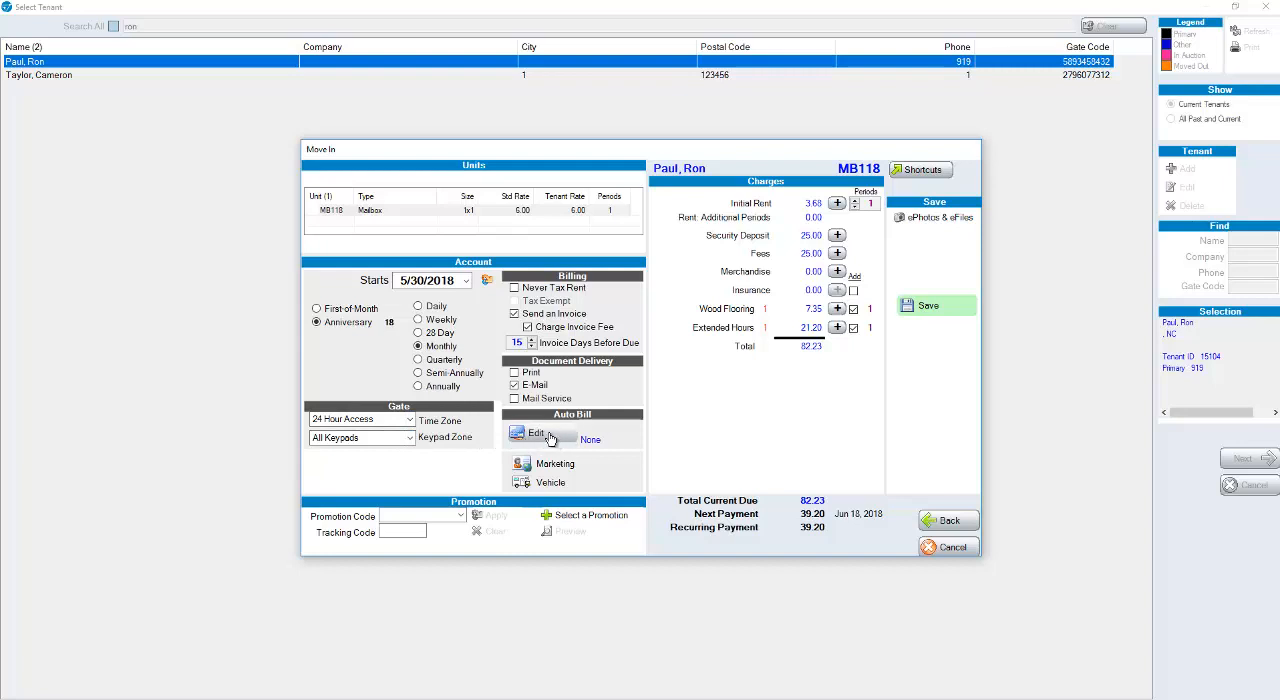
Check Auto Bill and Vehicle settings, then expand Initial Rent's rate and period details
click(524, 433)
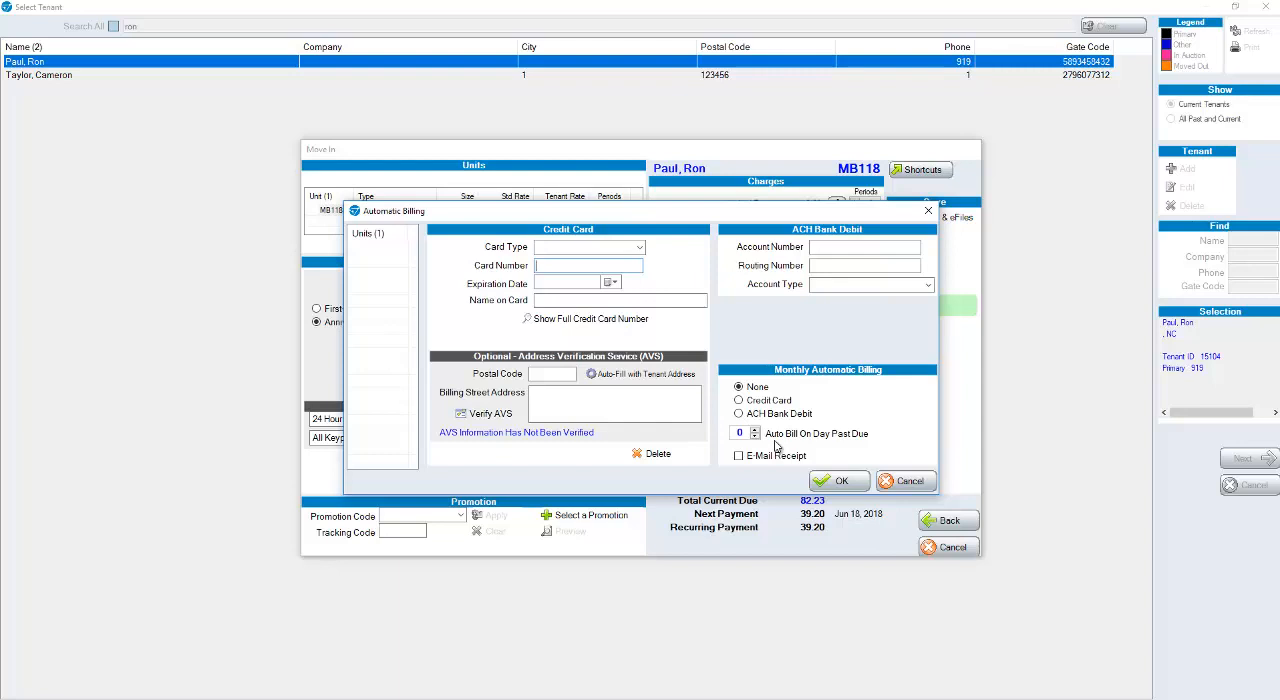
mouse_move(777, 447)
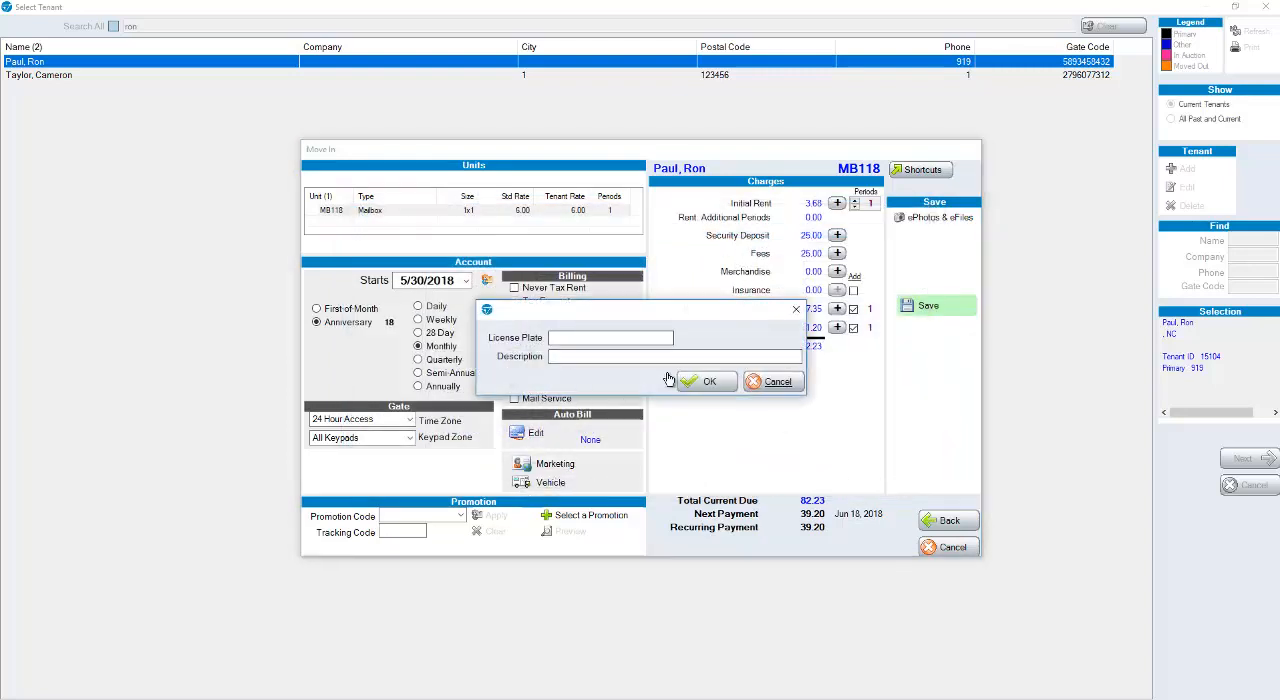
click(706, 381)
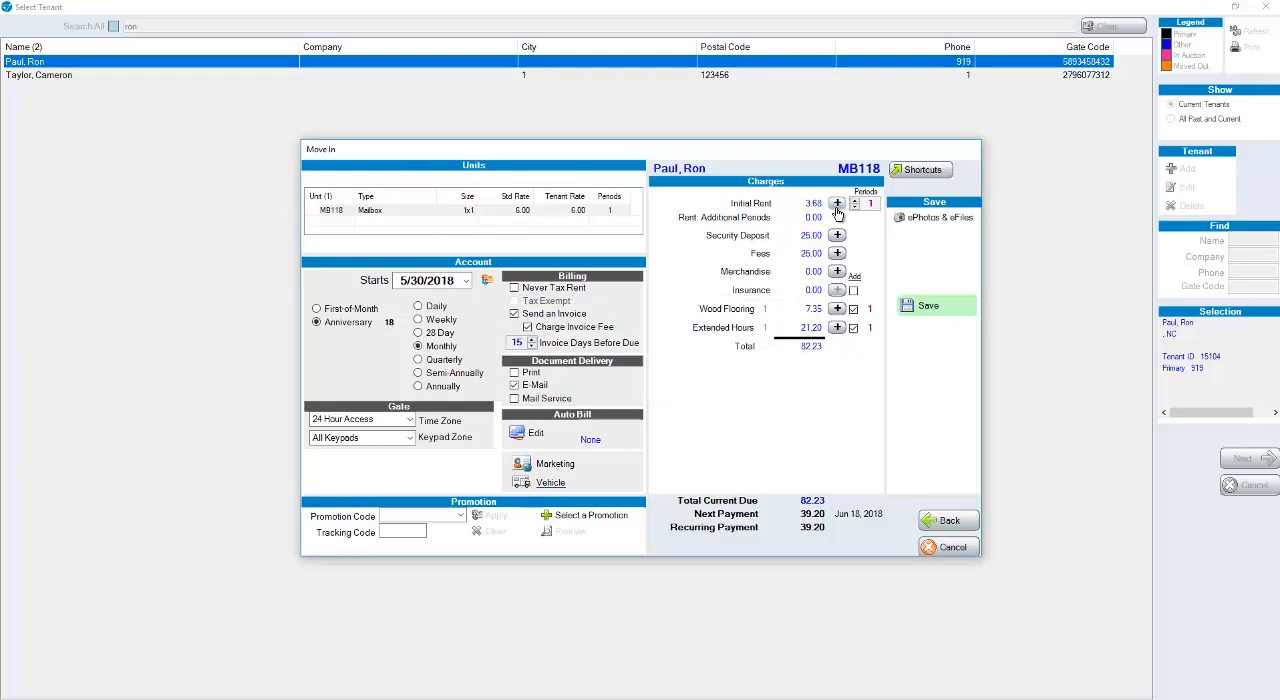
click(838, 203)
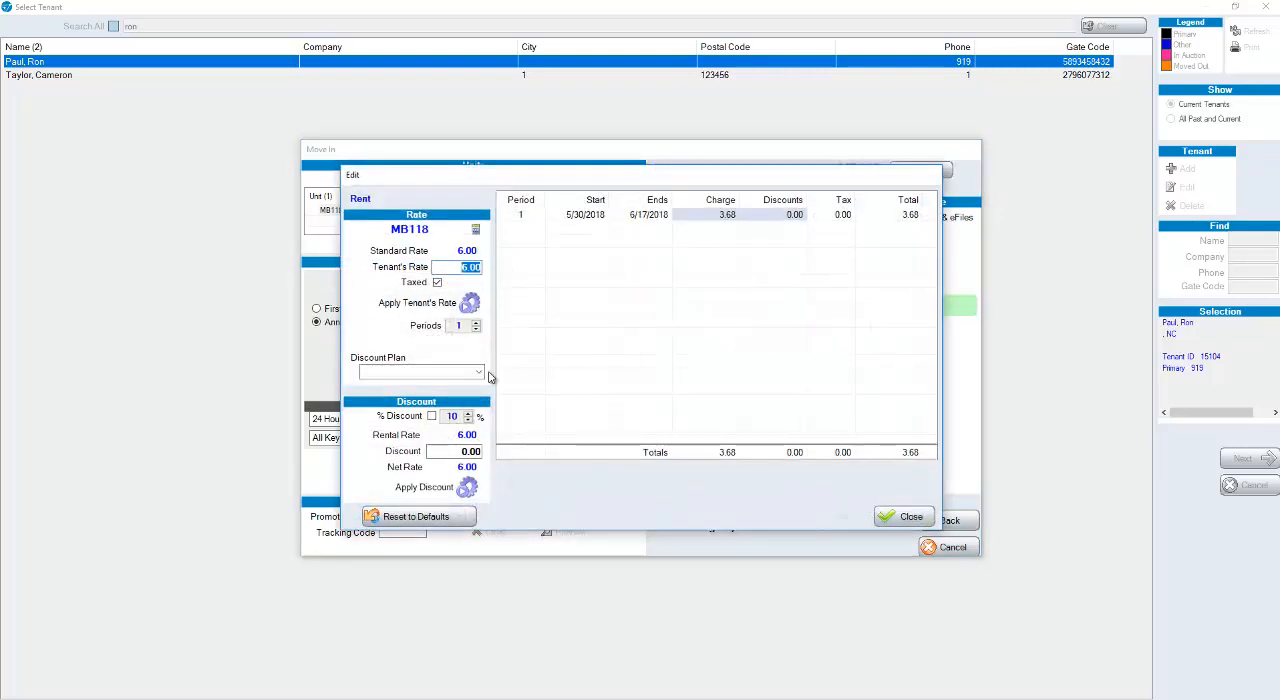
click(478, 372)
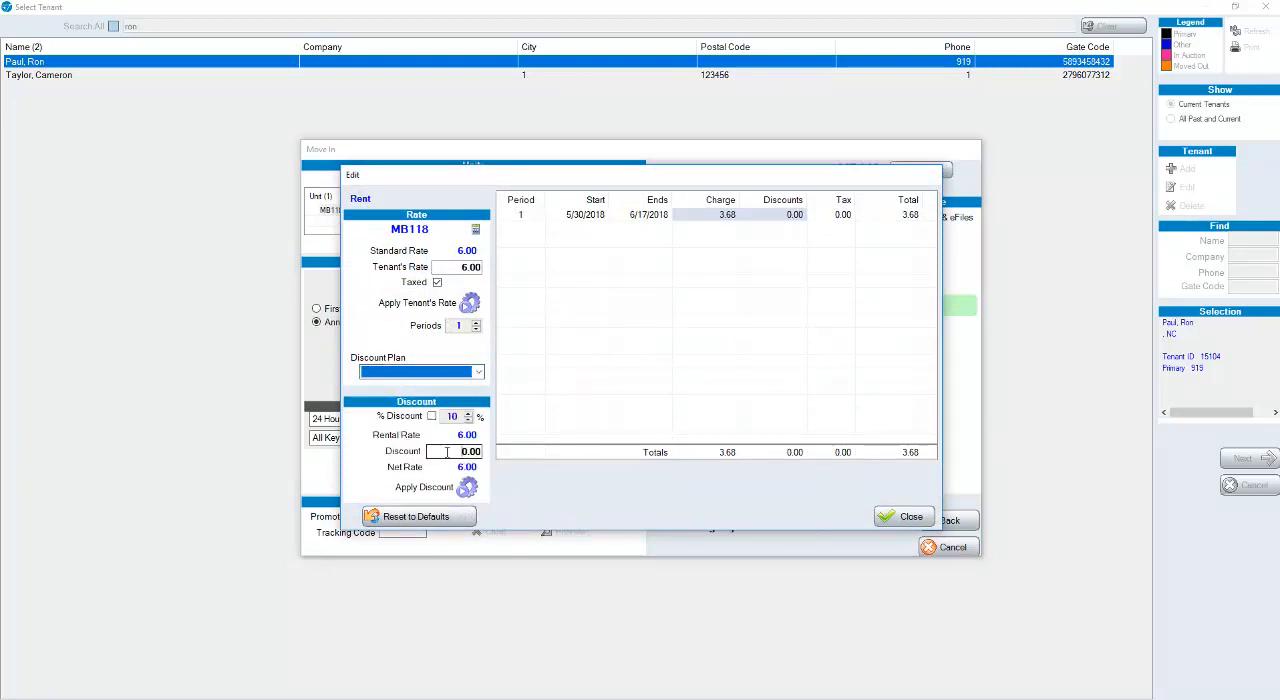
click(455, 451)
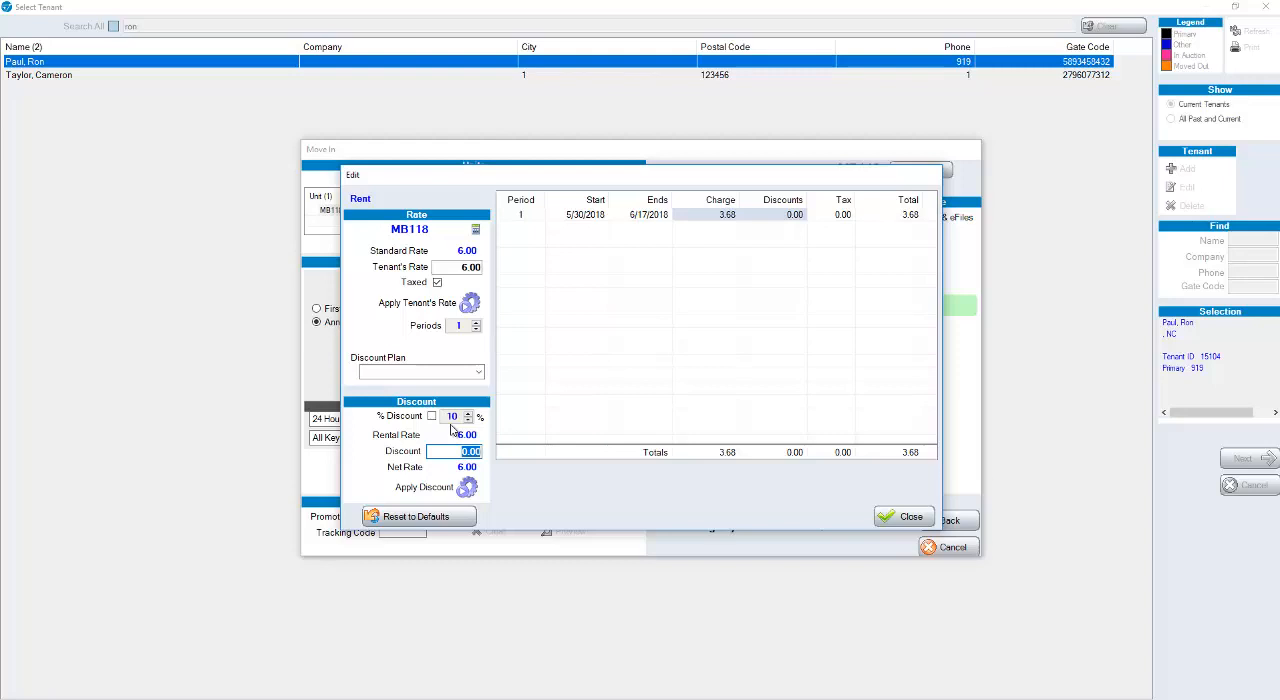
mouse_move(385, 377)
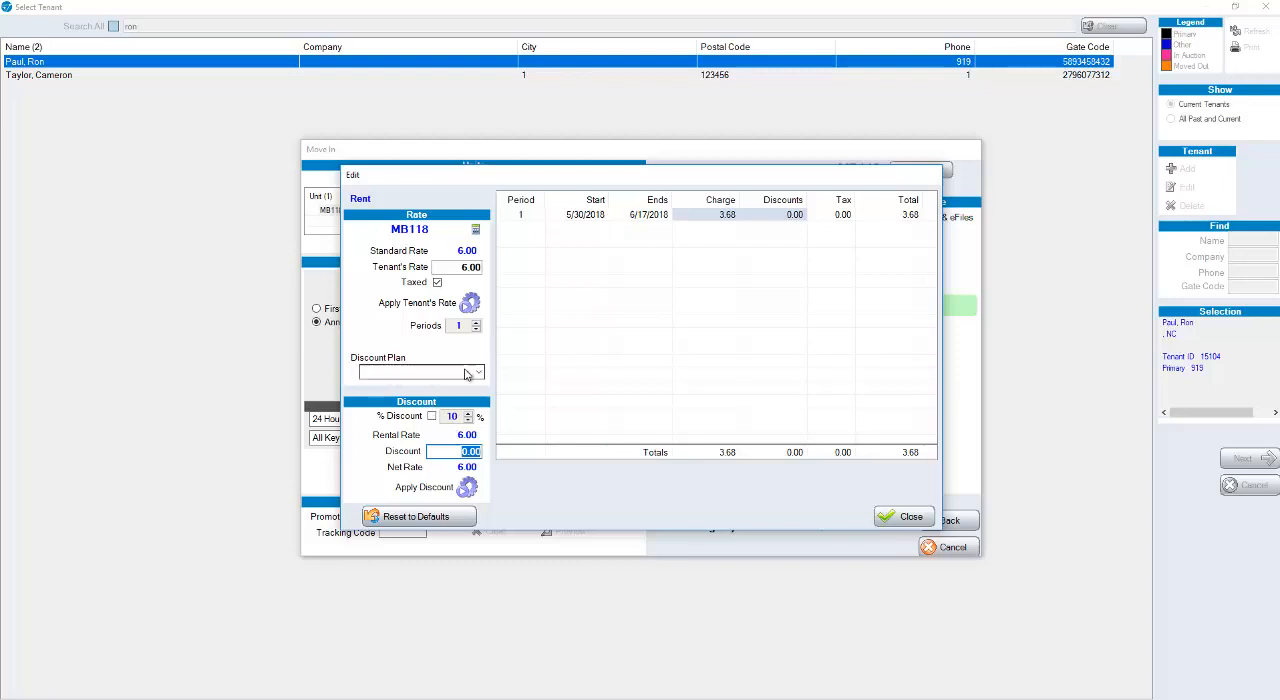
click(902, 516)
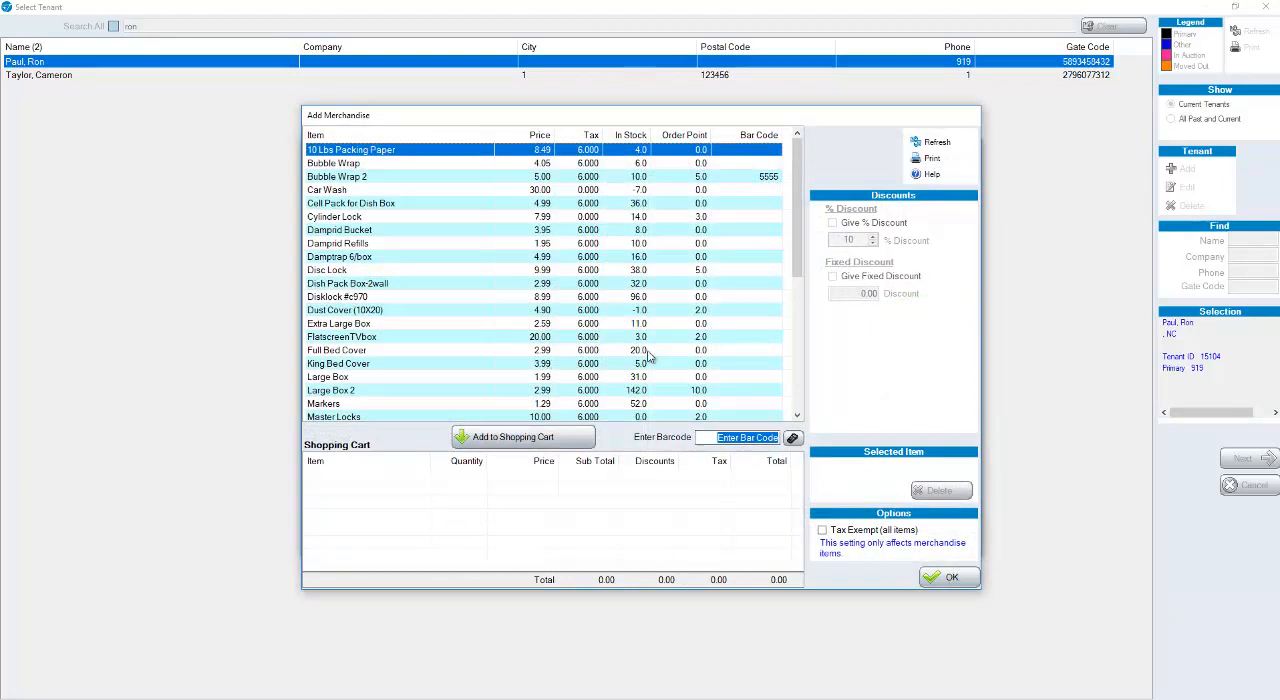
Add a $21.20 merchandise item to the shopping cart
double_click(342, 336)
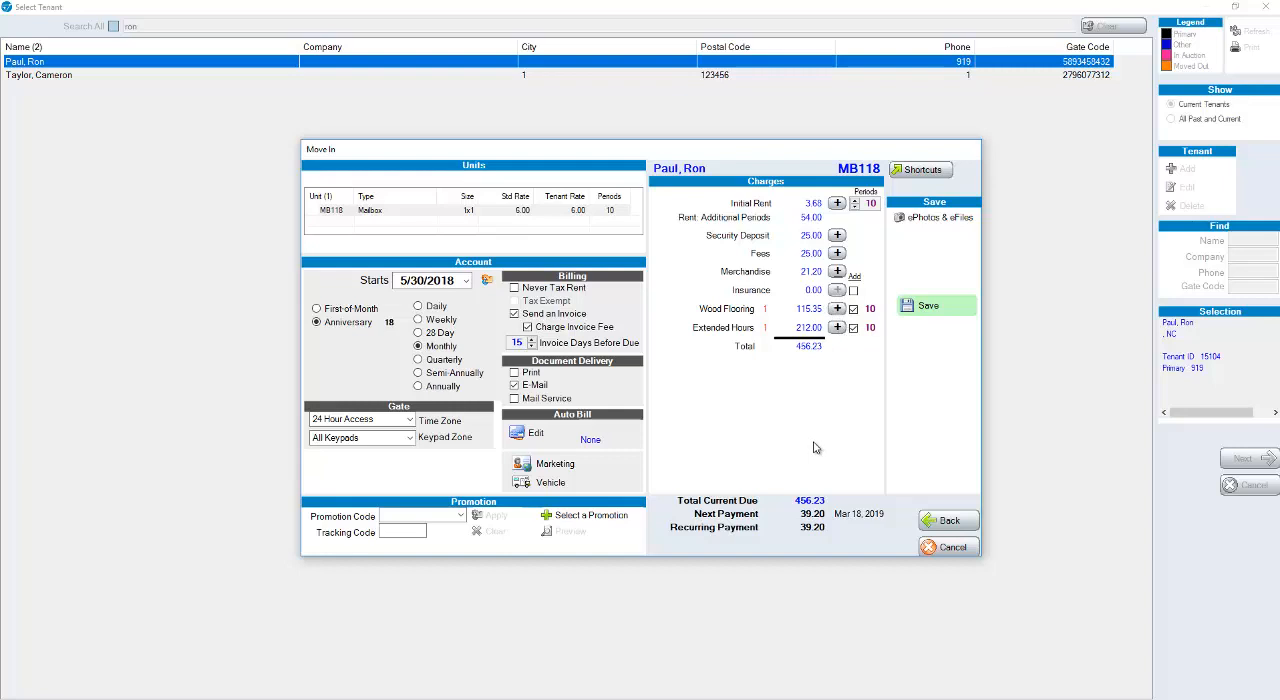
mouse_move(807, 453)
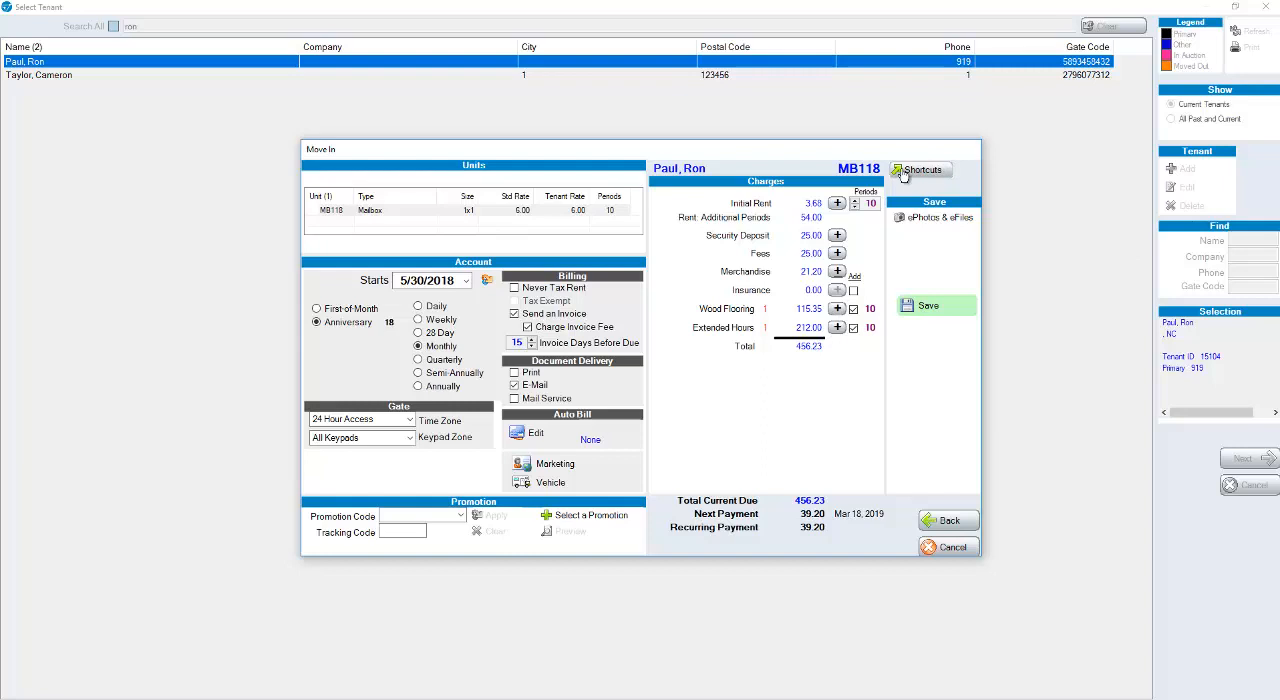
click(920, 169)
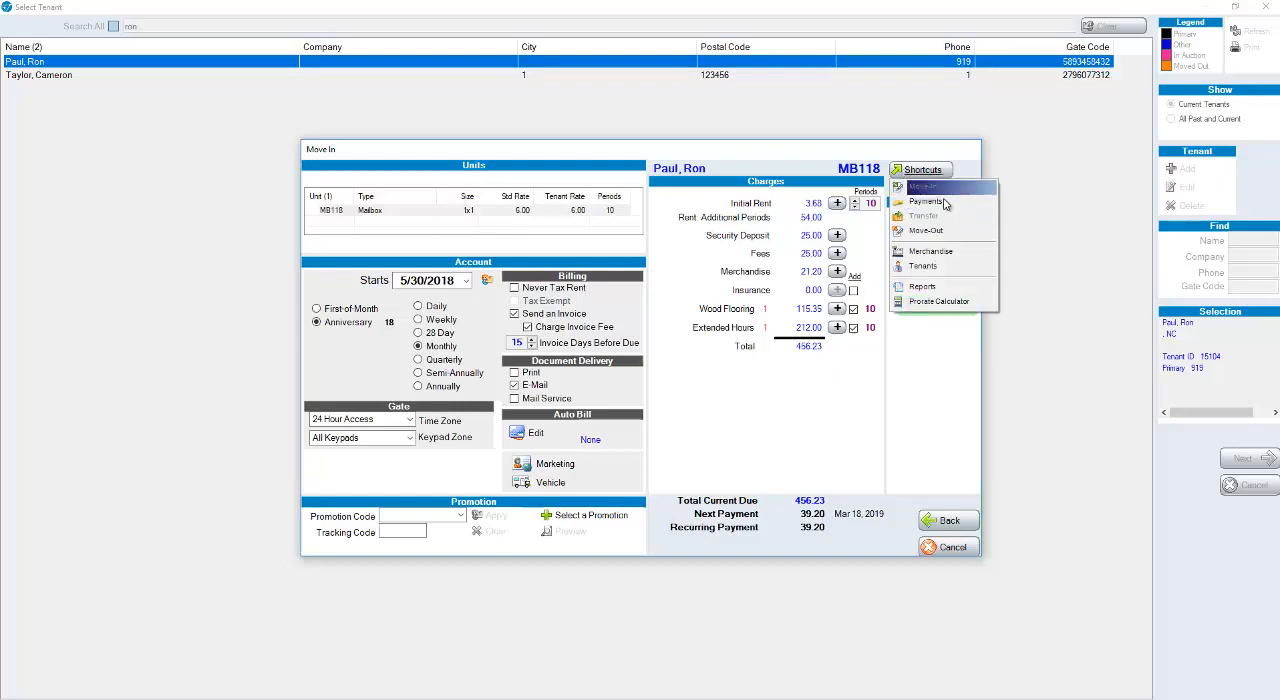
mouse_move(925, 202)
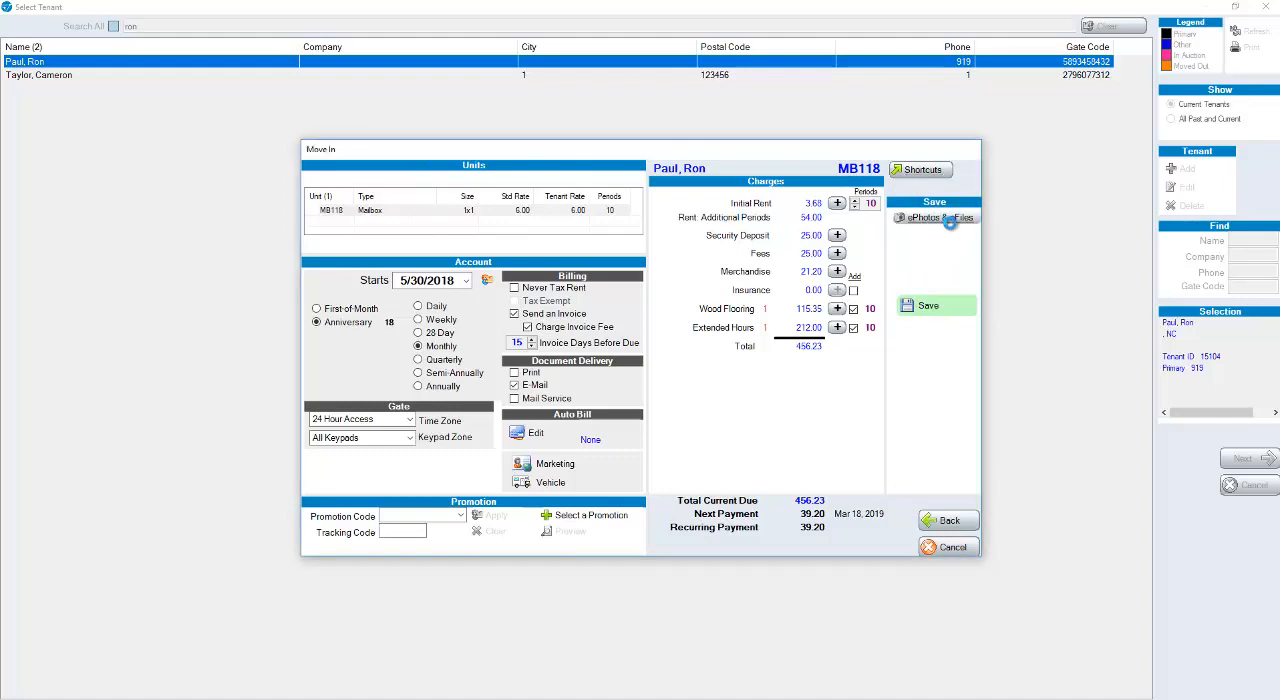
click(933, 218)
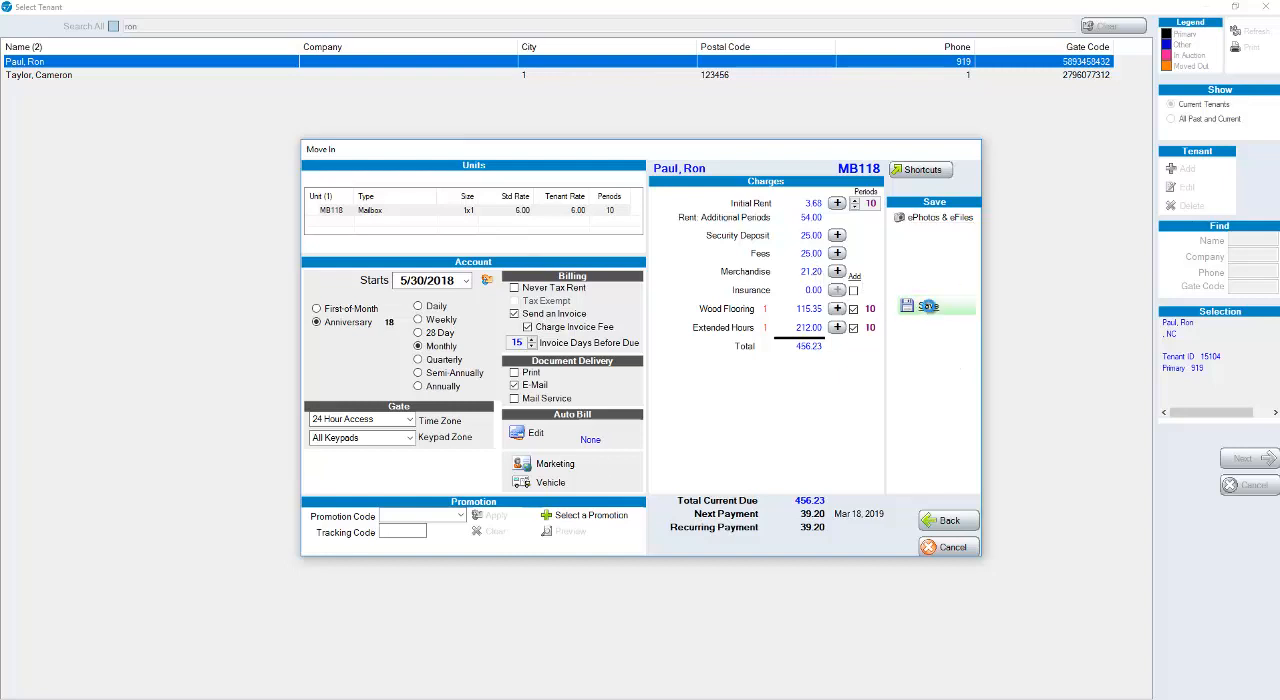
click(927, 306)
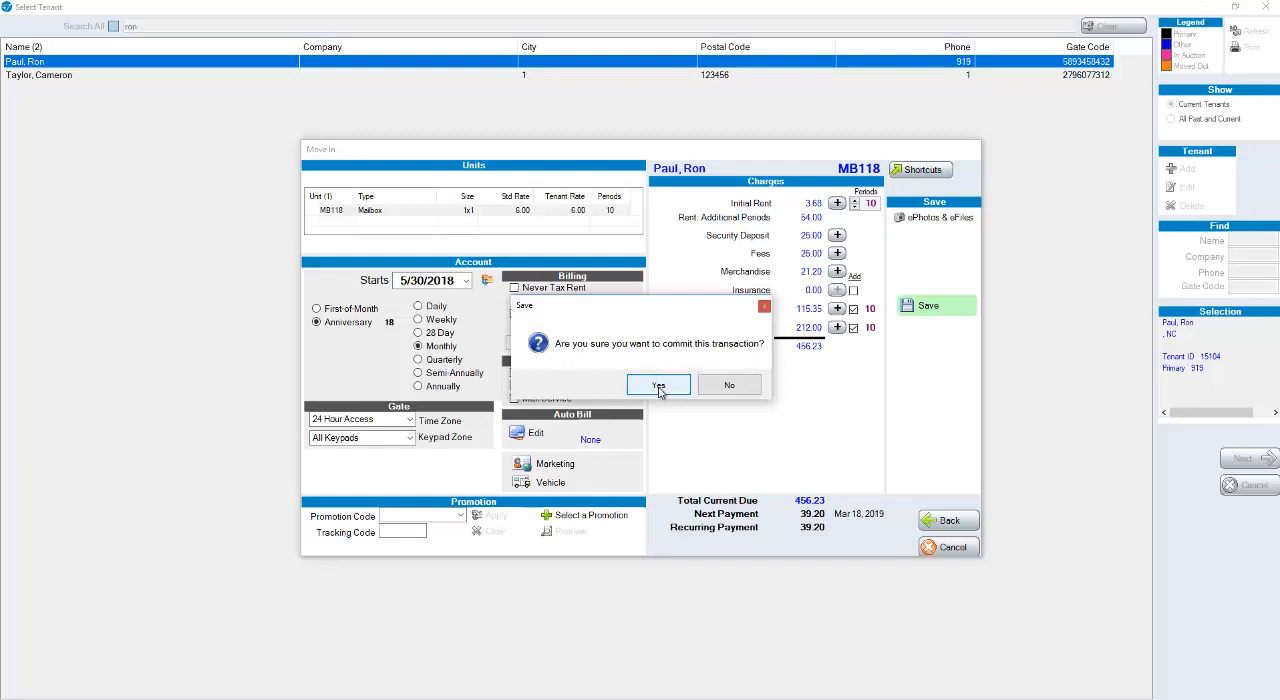
click(658, 385)
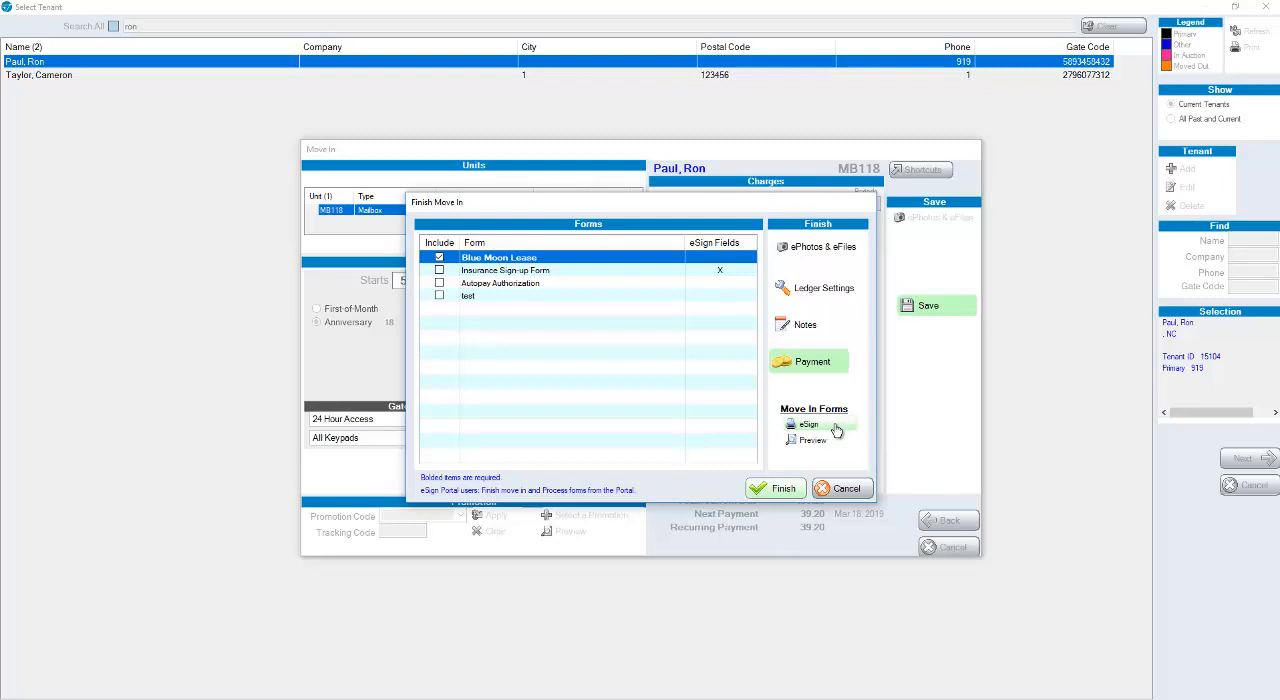
mouse_move(840, 430)
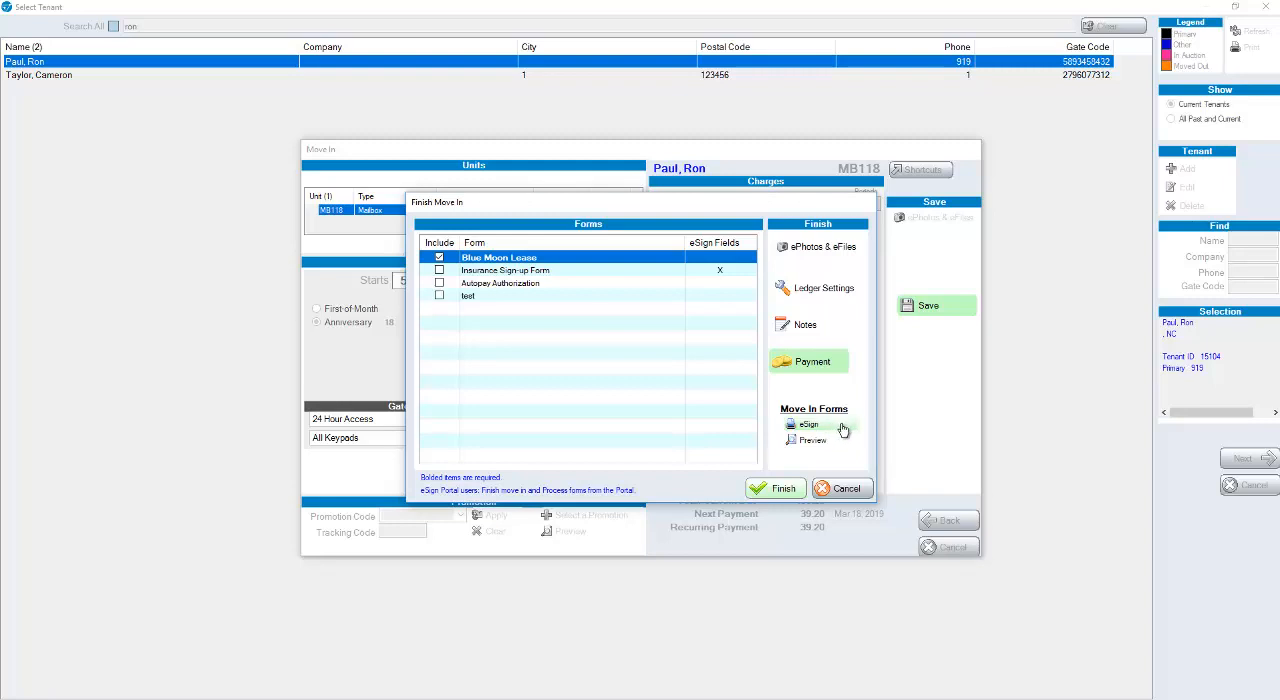